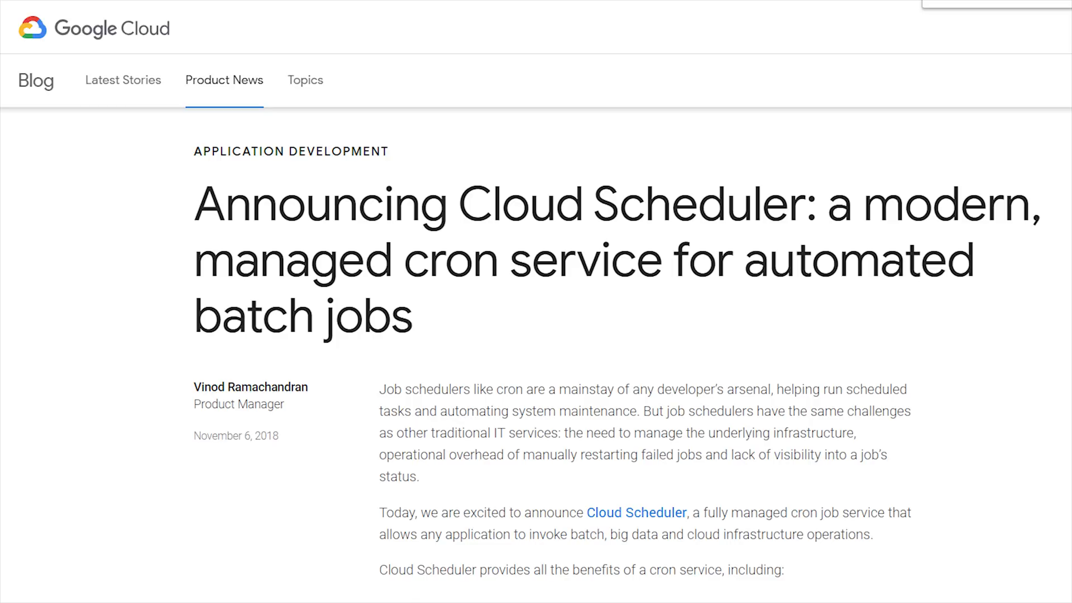
- Schedule call-my-phone-job at */5 * * * * and switch its target to Pub/Sub
left_click(635, 512)
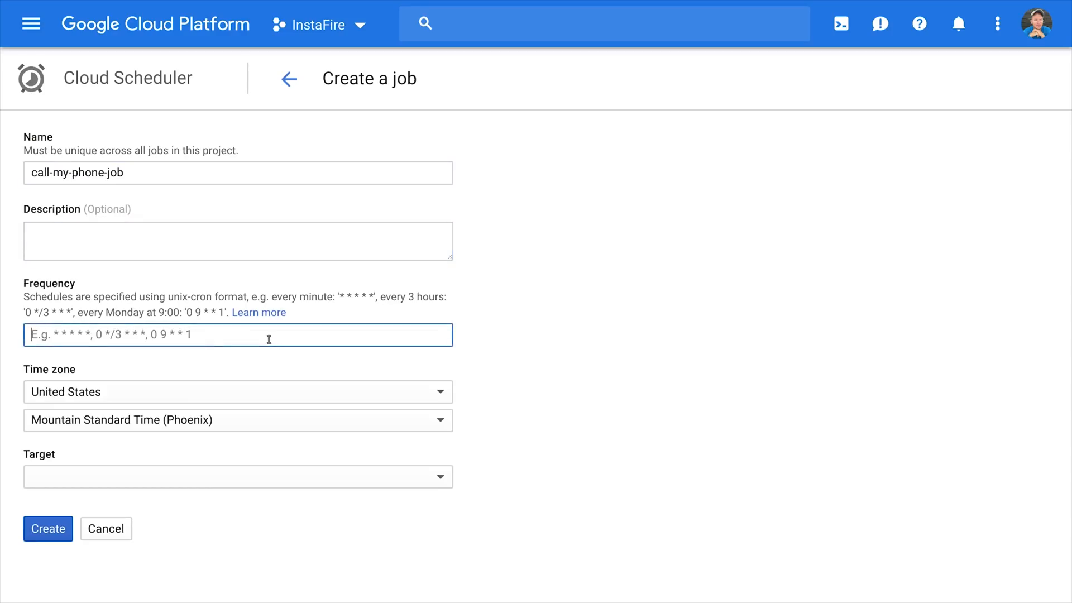
type("*/5 * * * *")
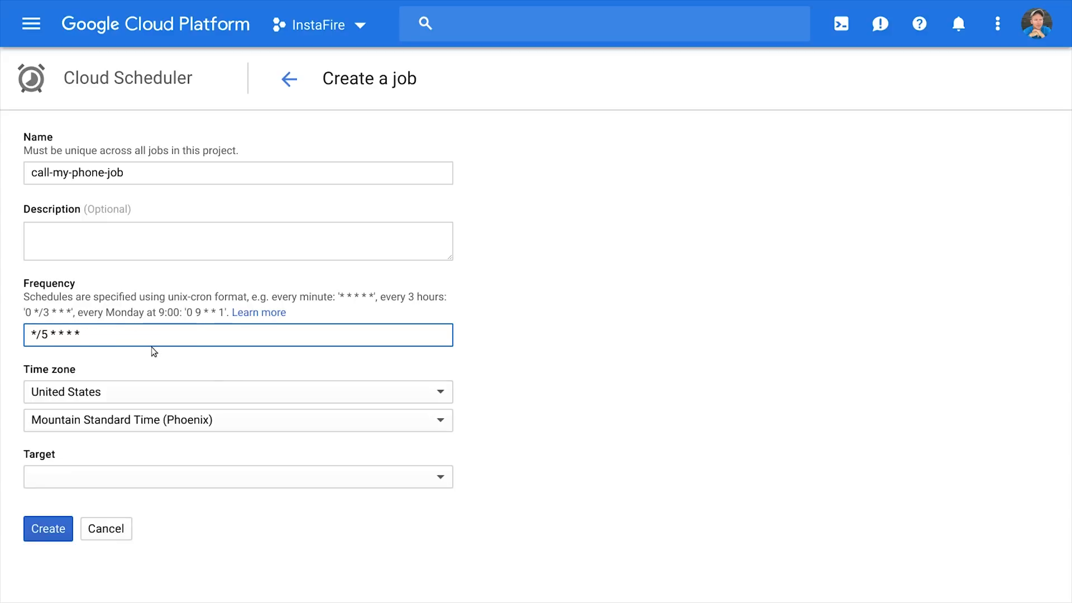
mouse_move(209, 477)
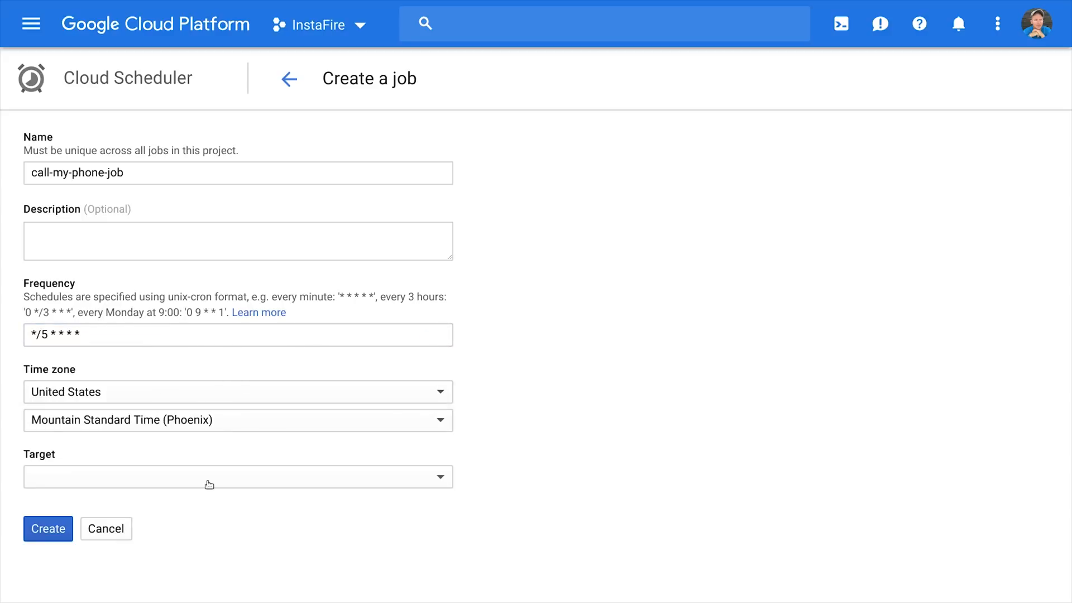
left_click(236, 477)
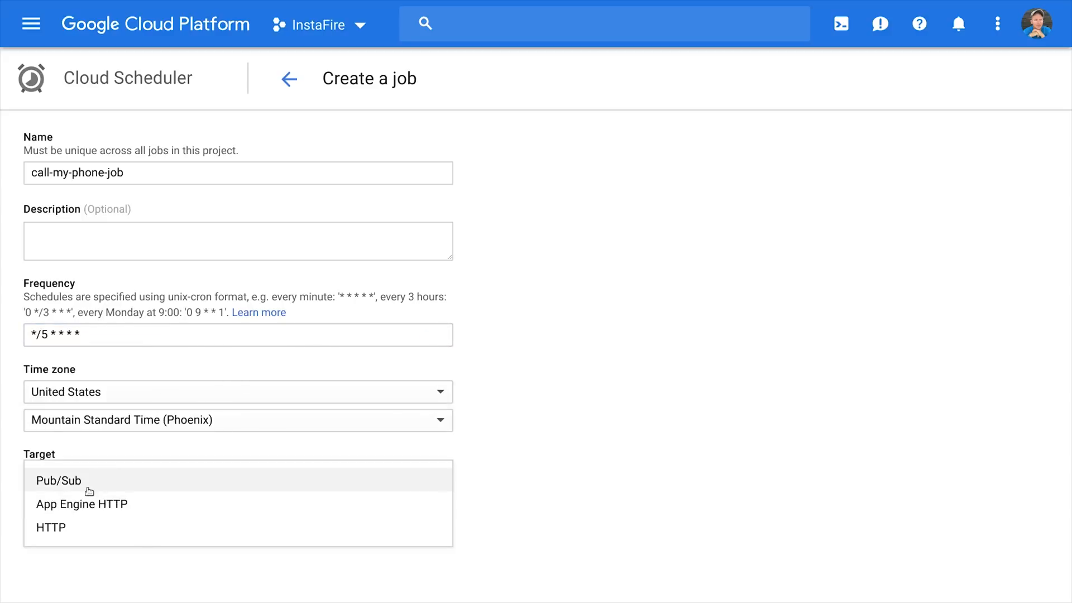
left_click(50, 527)
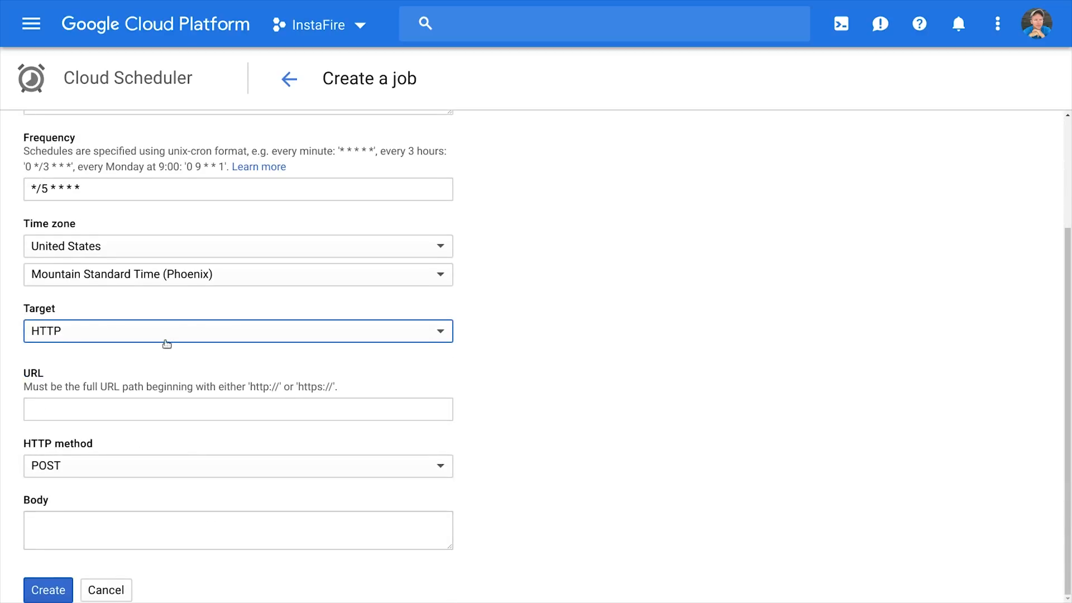
left_click(238, 330)
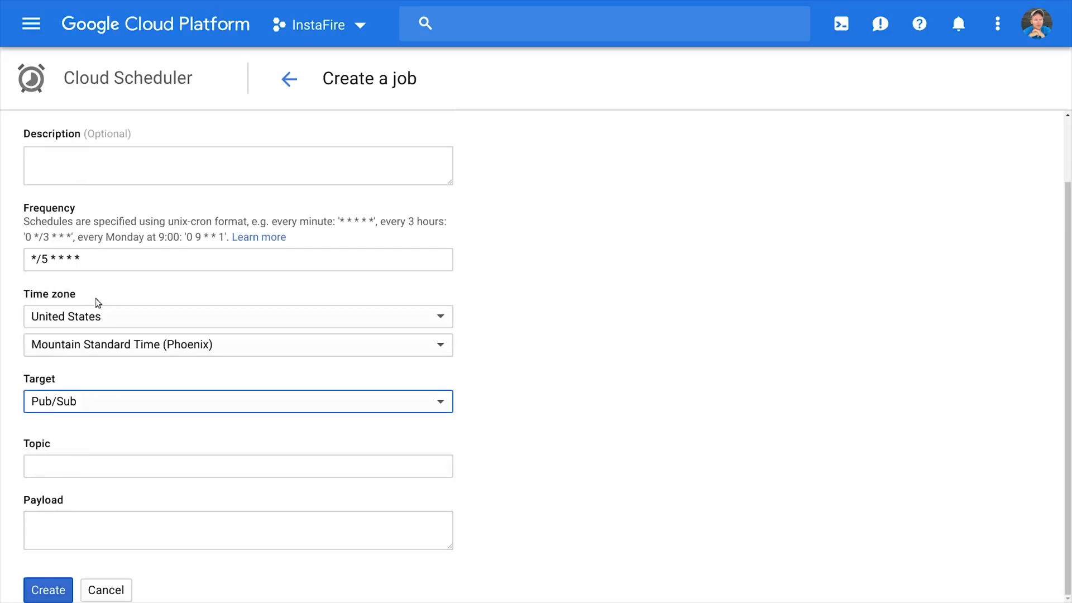
- Set the Pub/Sub topic to call-my-phone with payload hello!
left_click(237, 465)
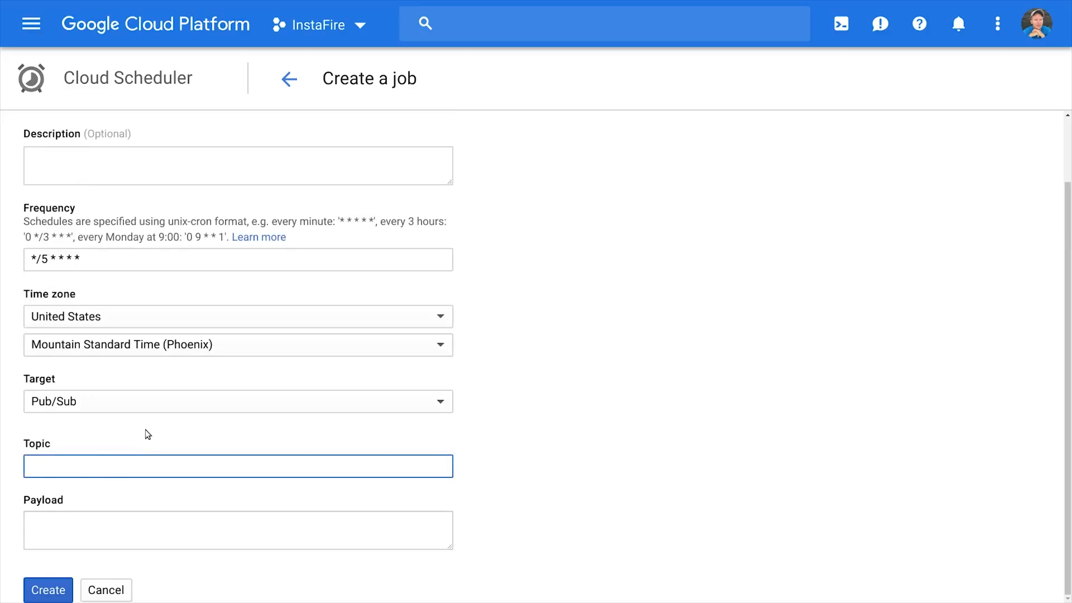
type("call-my")
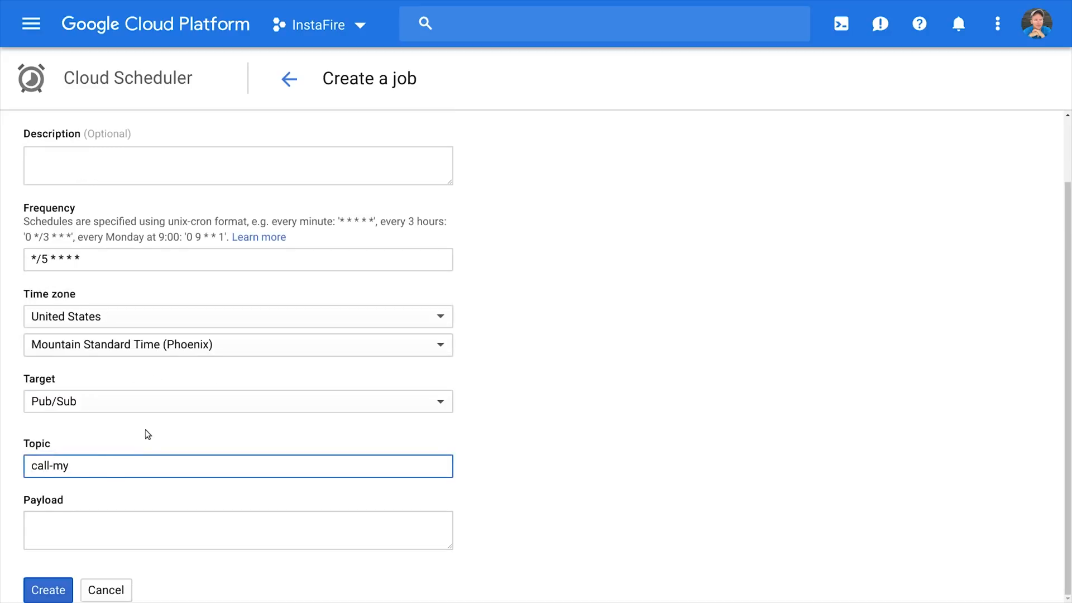
type("-phone")
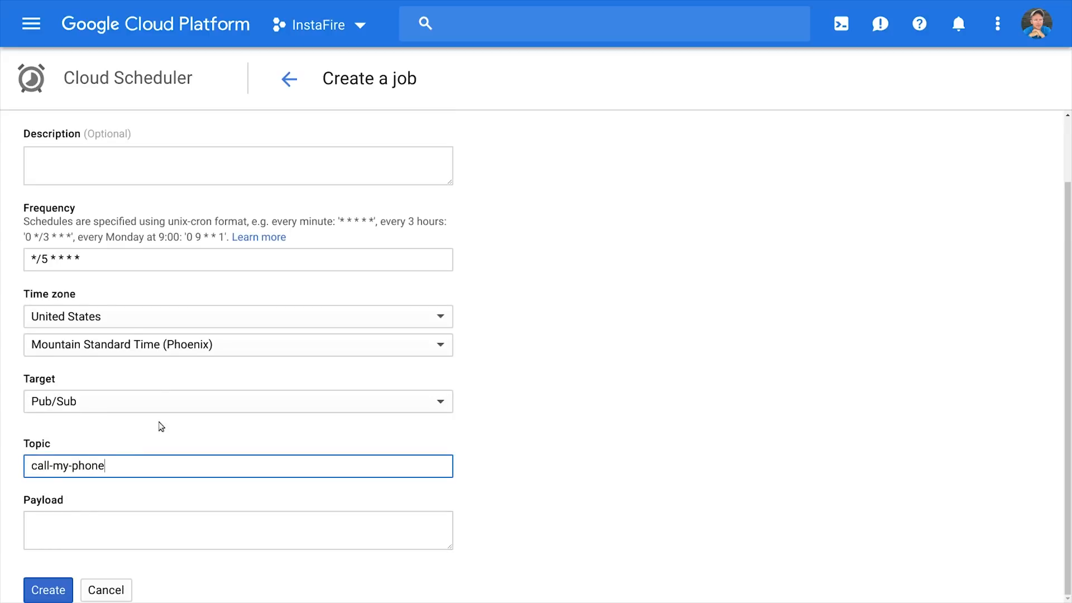
type("hell")
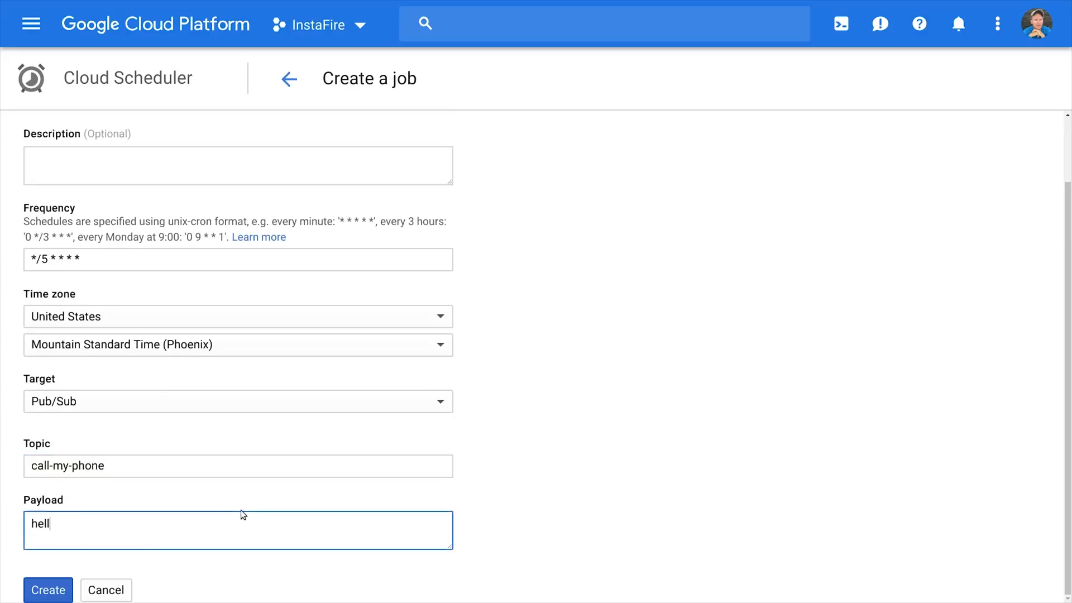
type("o!")
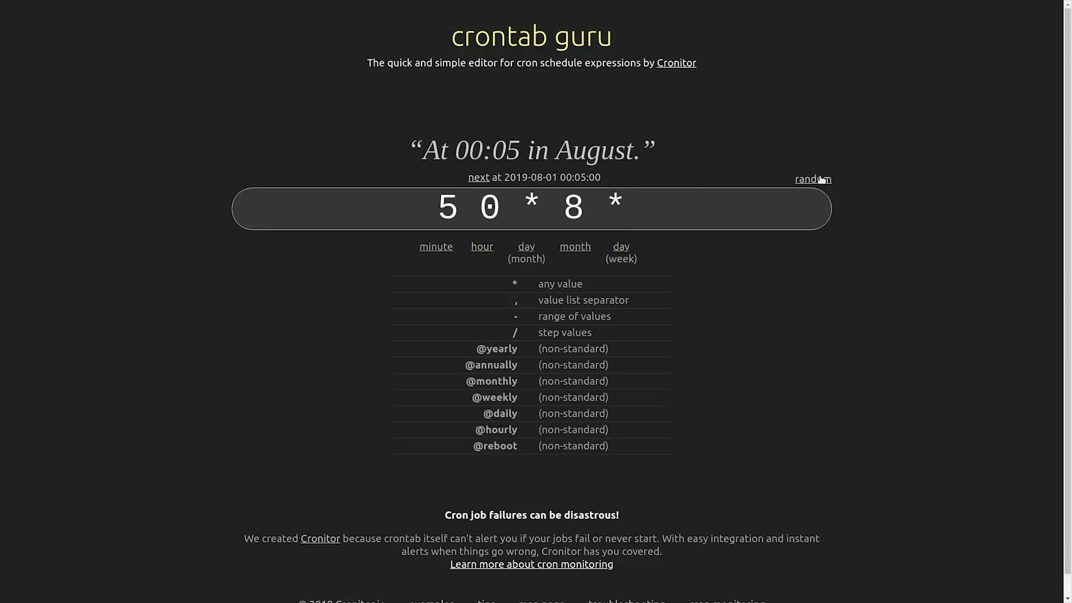
- Generate a random cron schedule, then replace the expression starting with 1
left_click(812, 179)
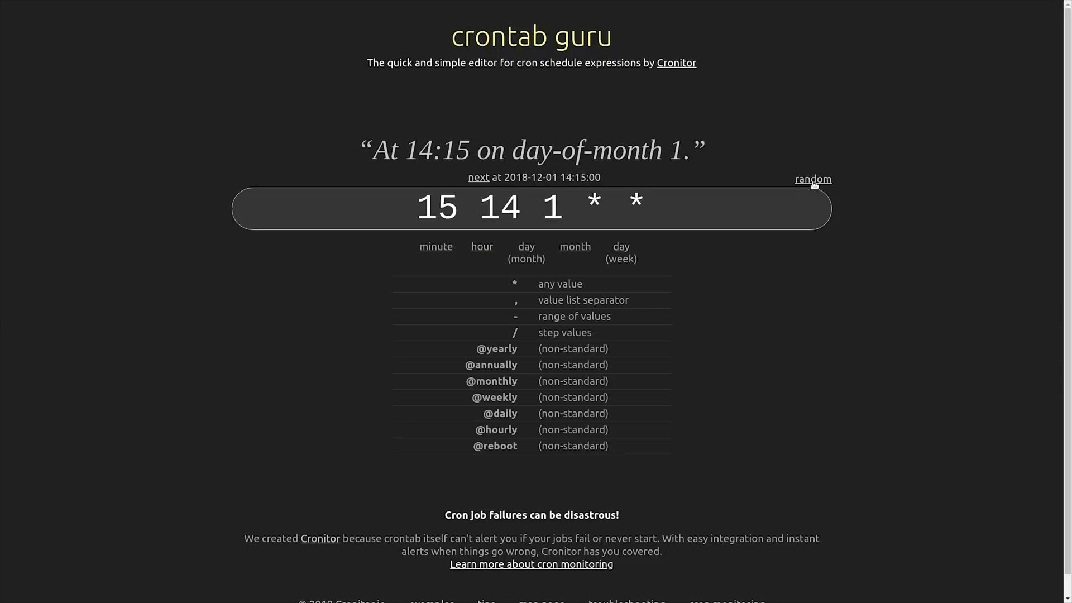
triple_click(499, 208)
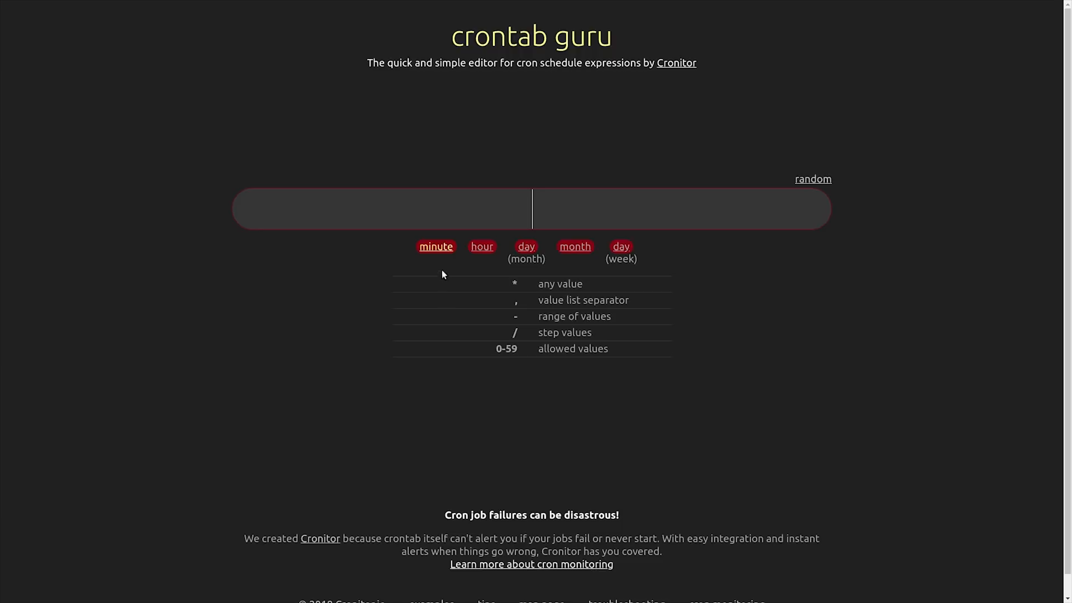
type("1")
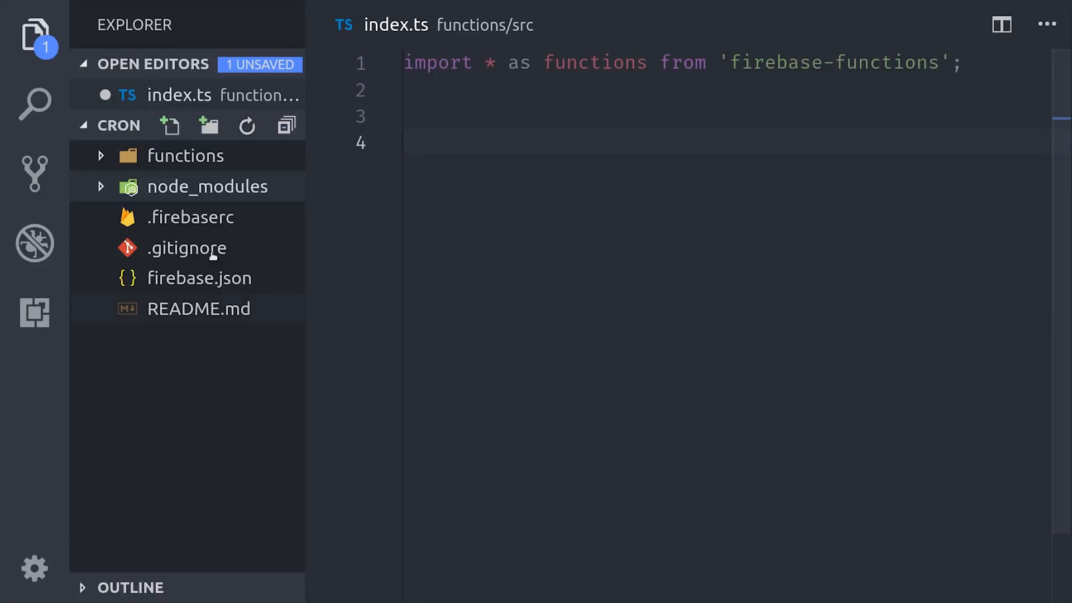
- In index.ts destructure to, from, sid and auth from the Twilio config
left_click(185, 155)
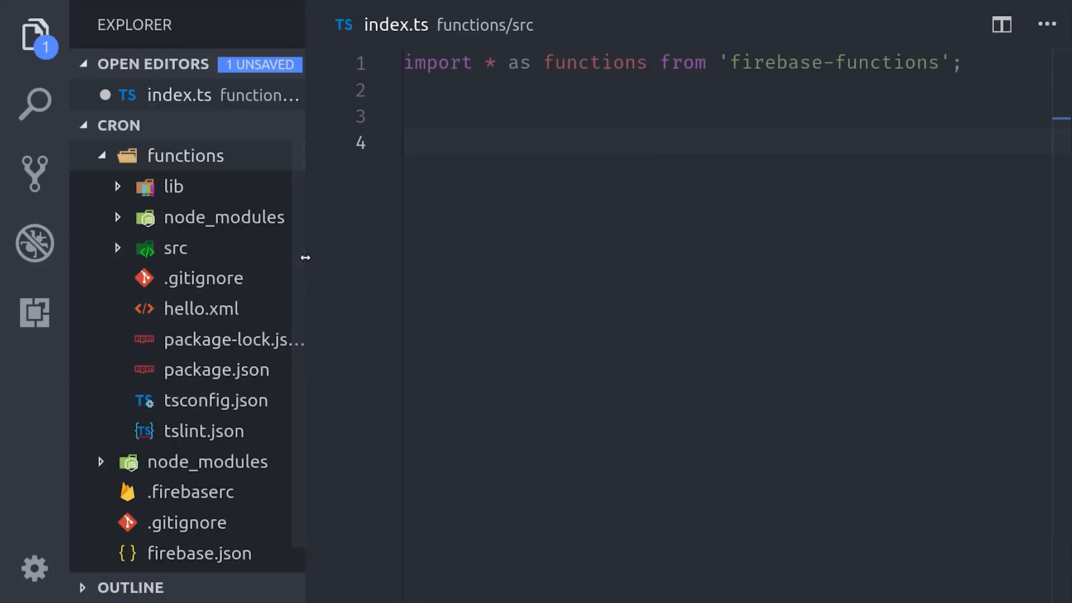
left_click(34, 36)
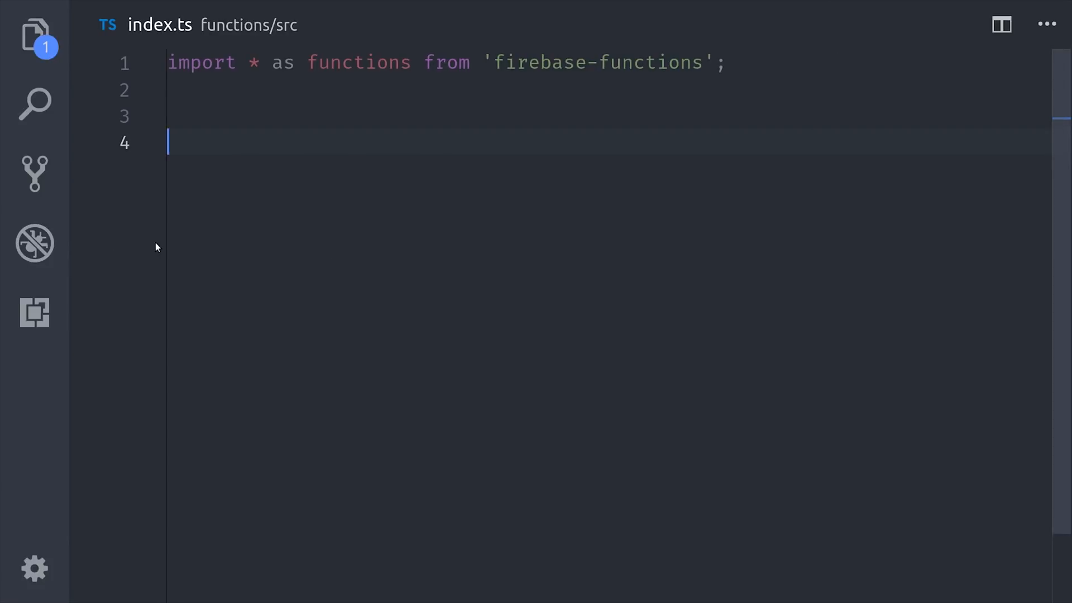
mouse_move(383, 242)
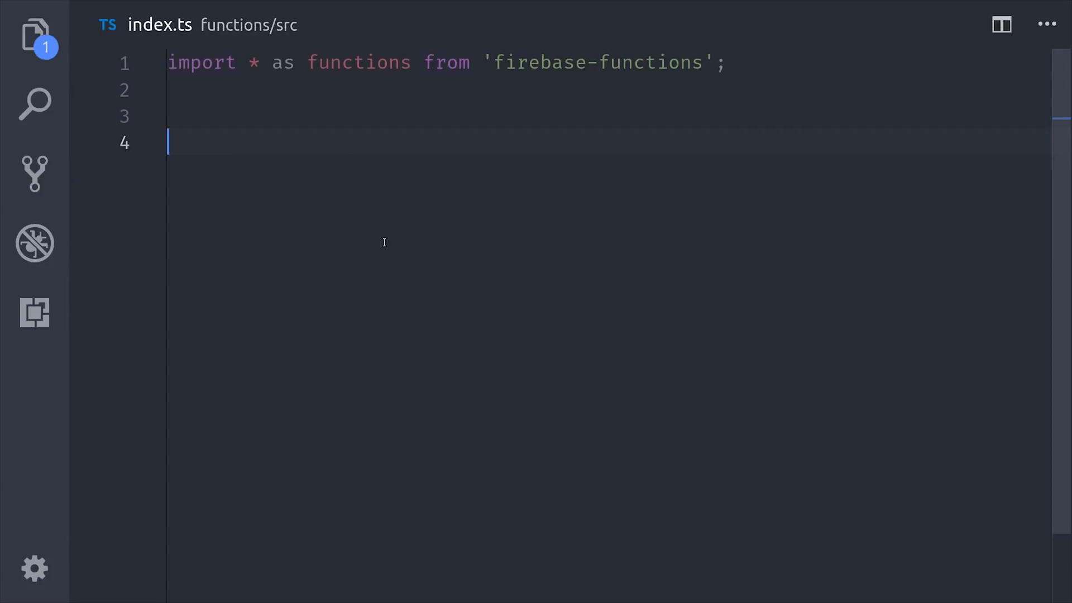
type("const {} =")
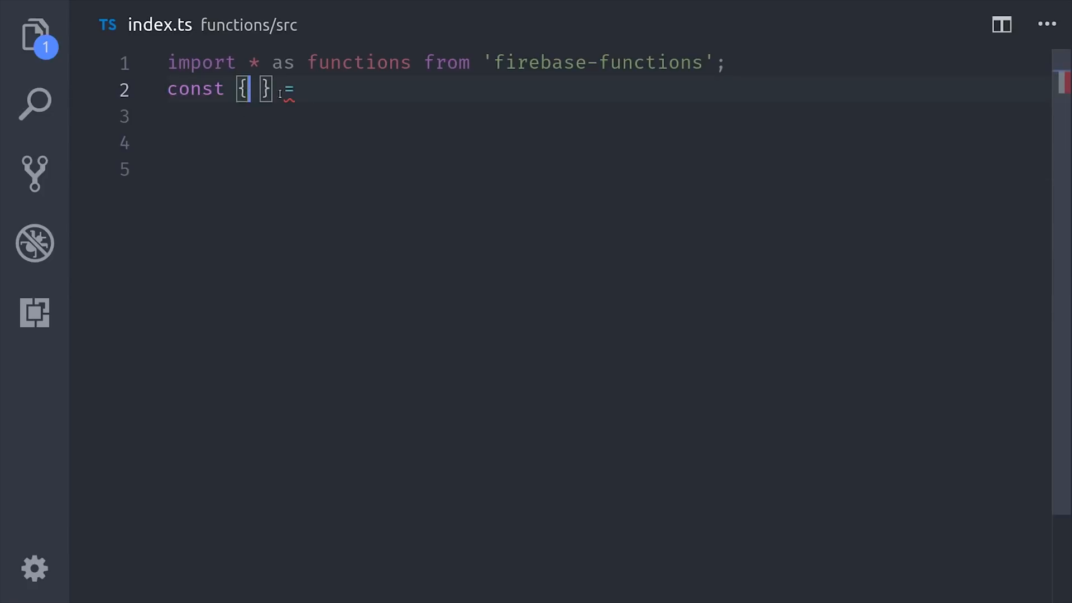
type("to, from, sid, auth")
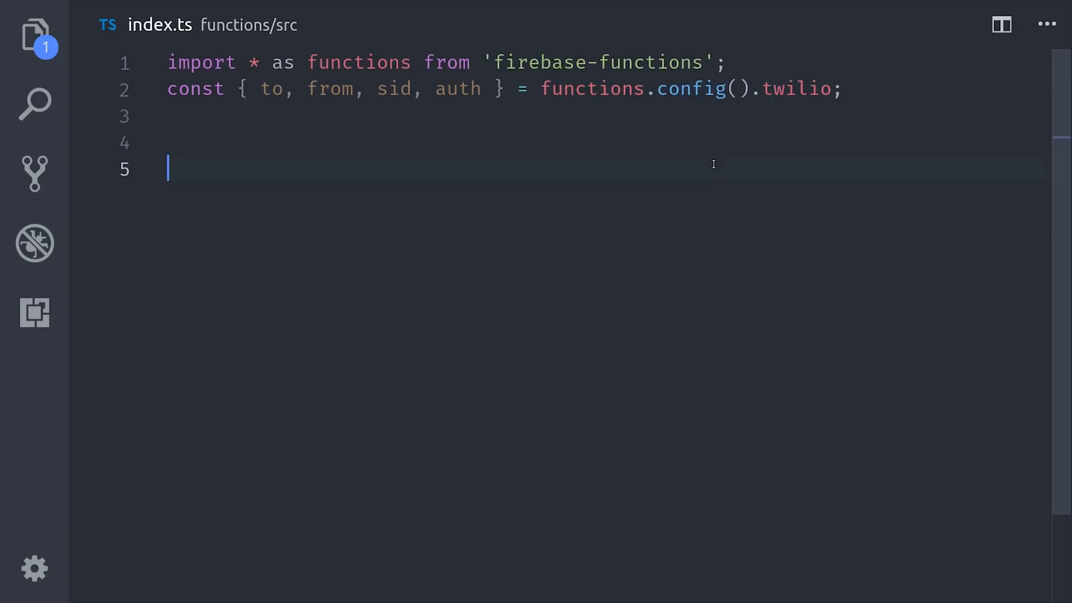
- Import twilio, create the client from sid and auth, and begin exporting the callme Pub/Sub function
type("import * as twilio from 'twilio';")
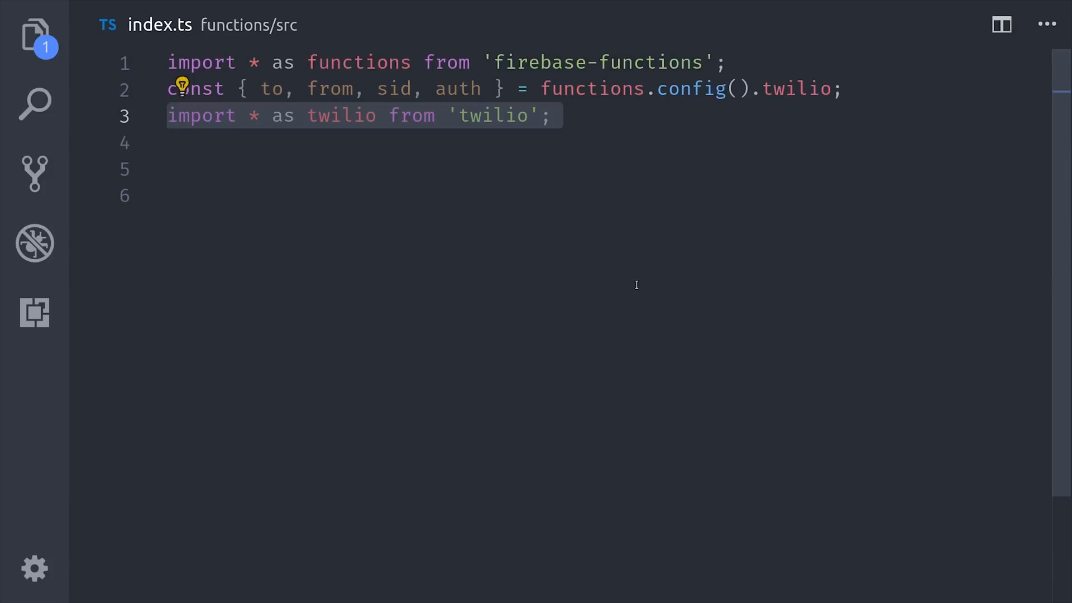
type("const client = twilio(sid, auth);")
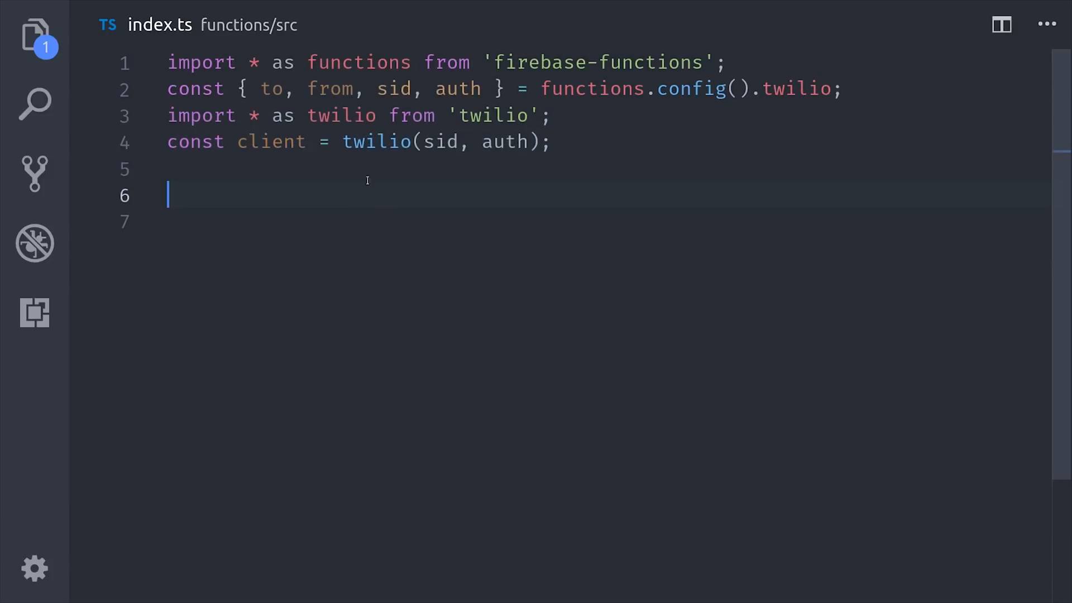
mouse_move(523, 149)
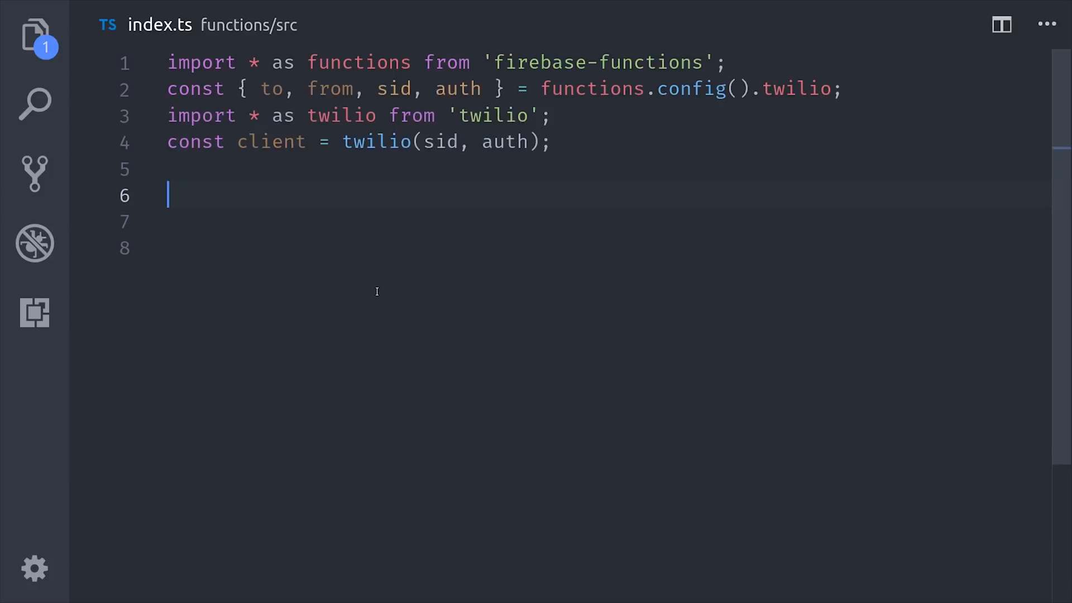
type("export const callme = functions.pubsub")
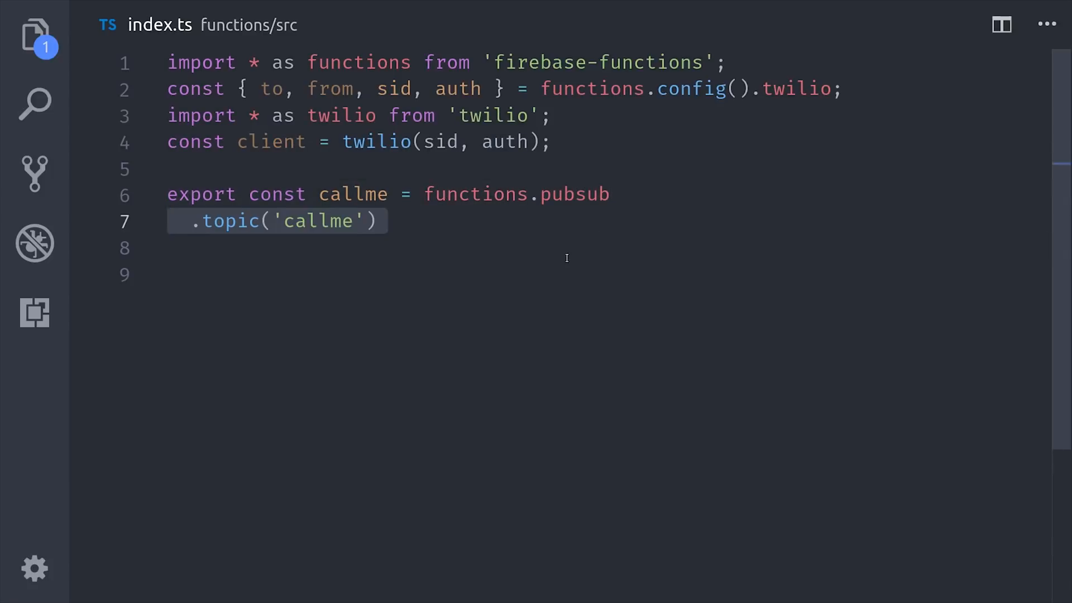
type(".onPublish();")
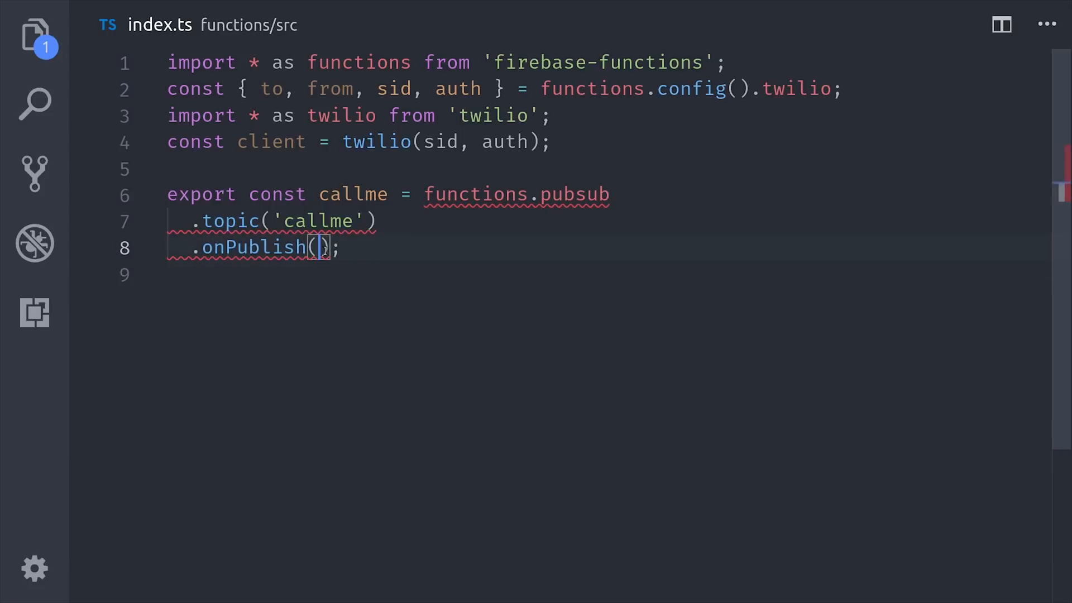
type("async message => {")
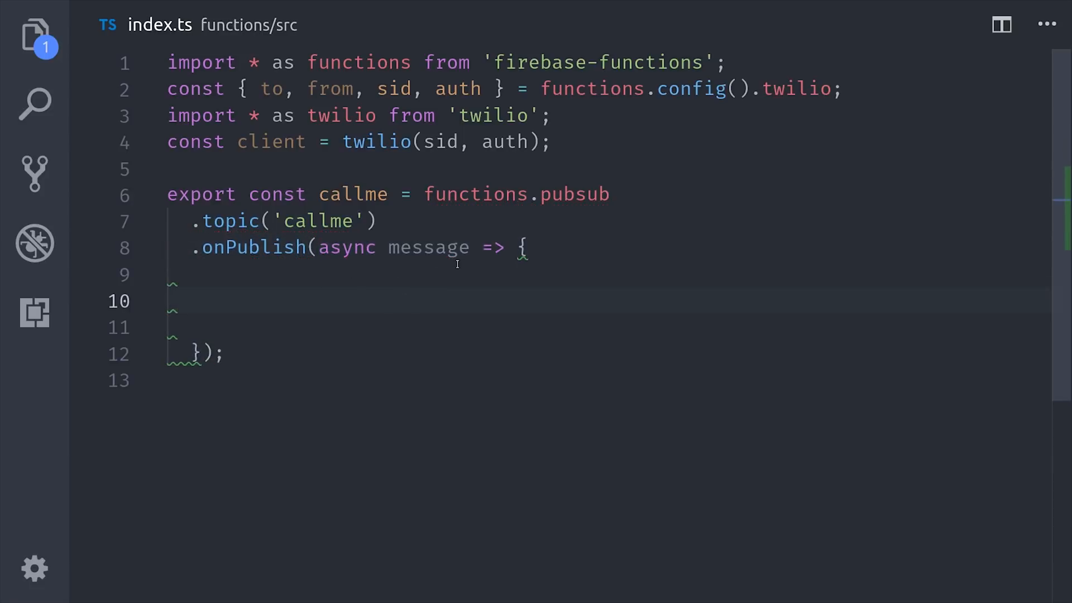
type("const call = await client")
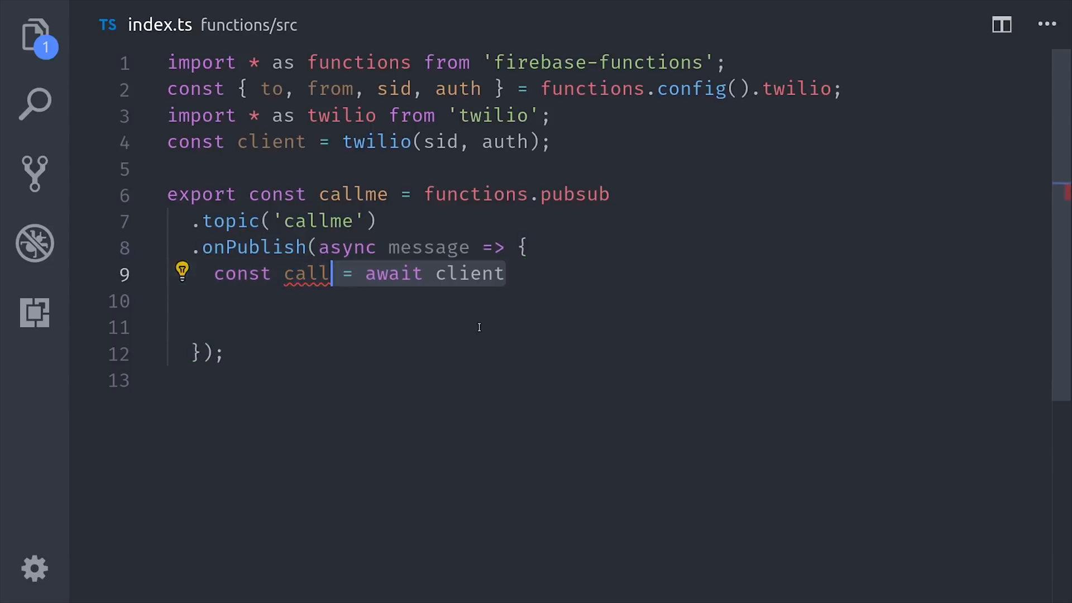
type(".calls")
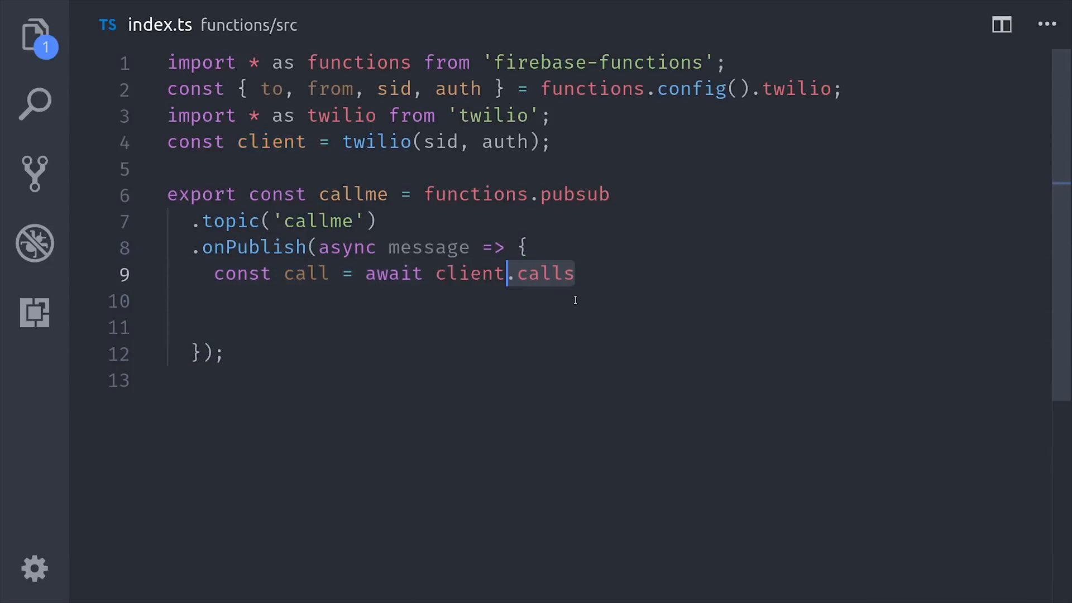
type(".create({")
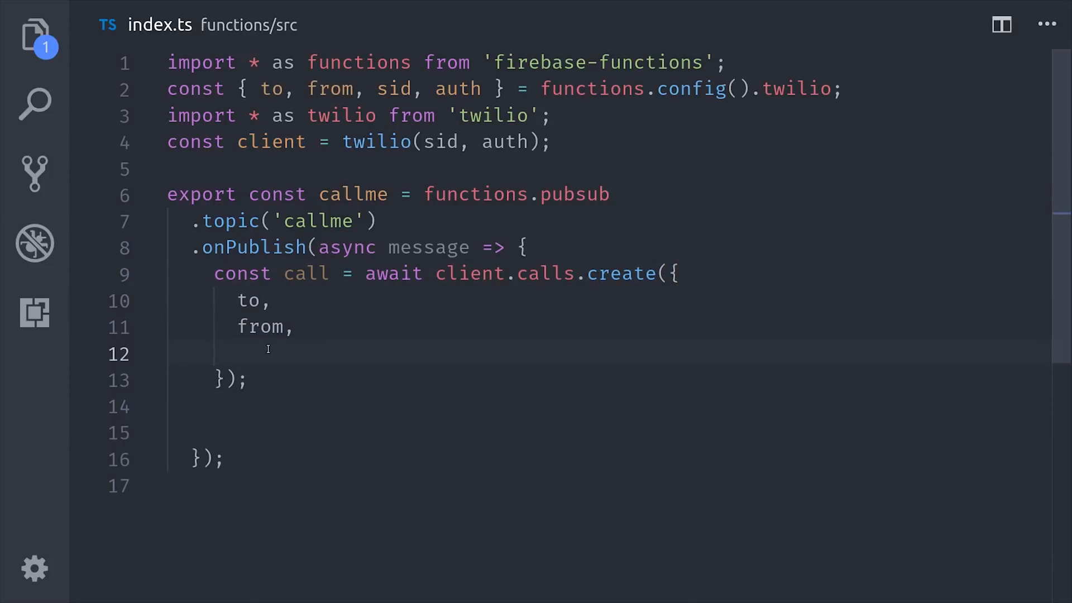
type("url: `https://instafire.page.link/tc4X`")
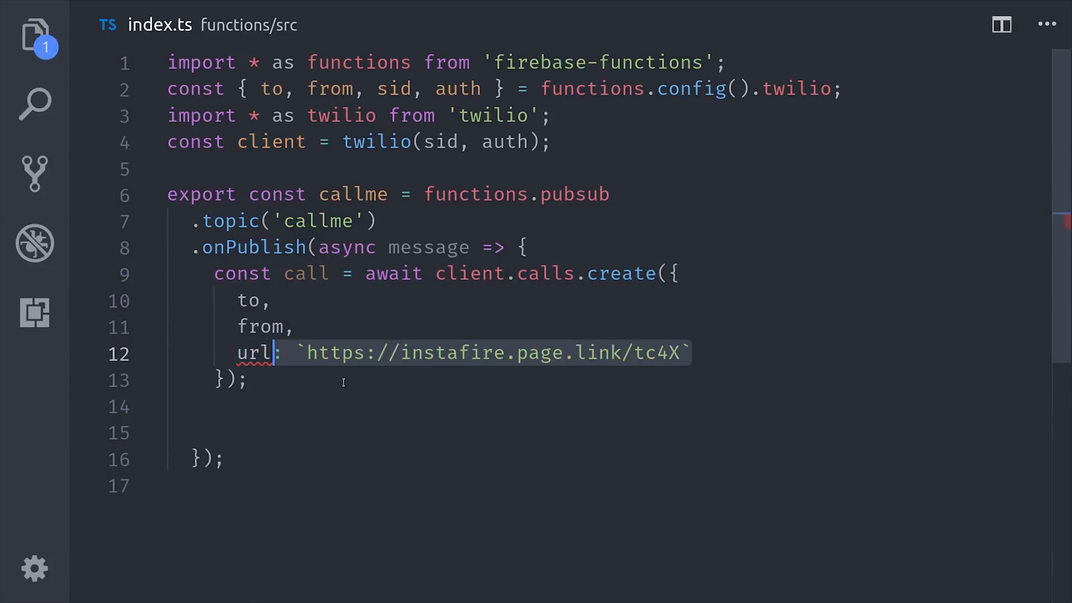
left_click(690, 354)
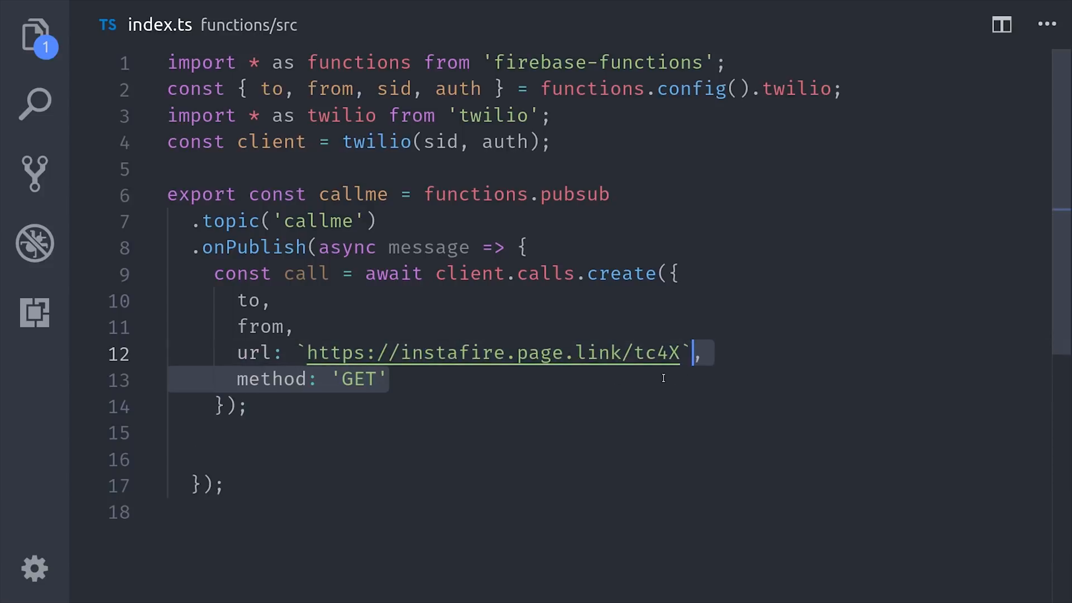
- Log call.toJSON(), then start firebase deploy --only functions in the terminal
left_click(395, 396)
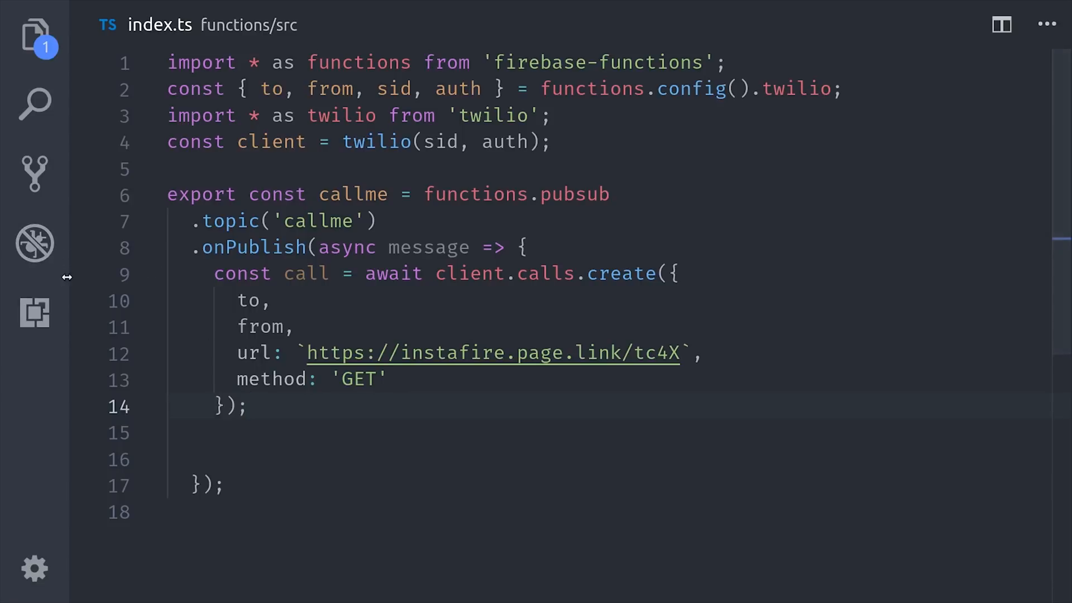
type("console.log();")
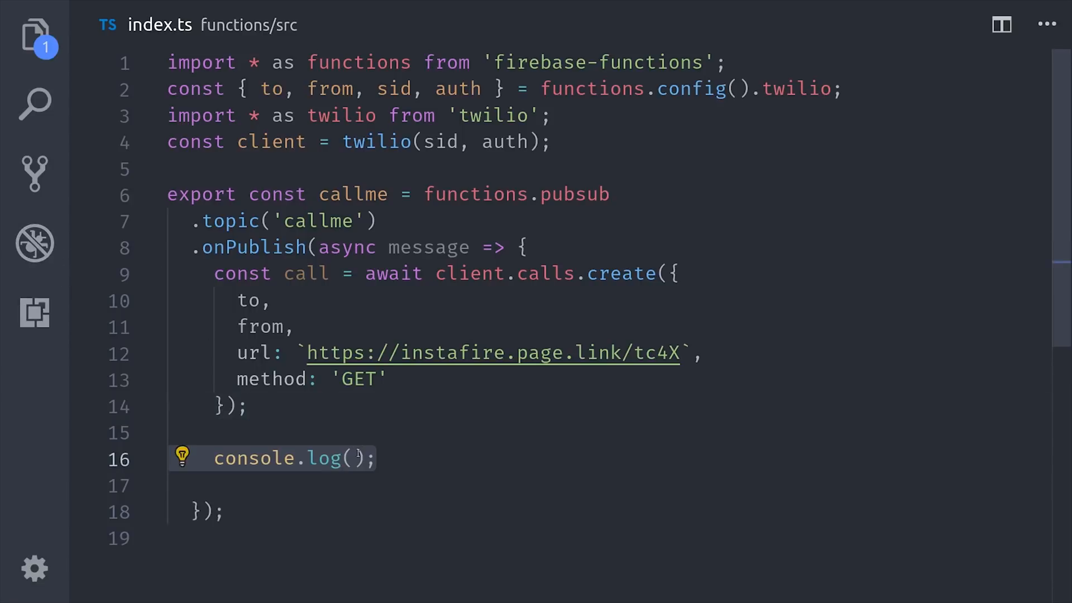
type("call.toJSON()")
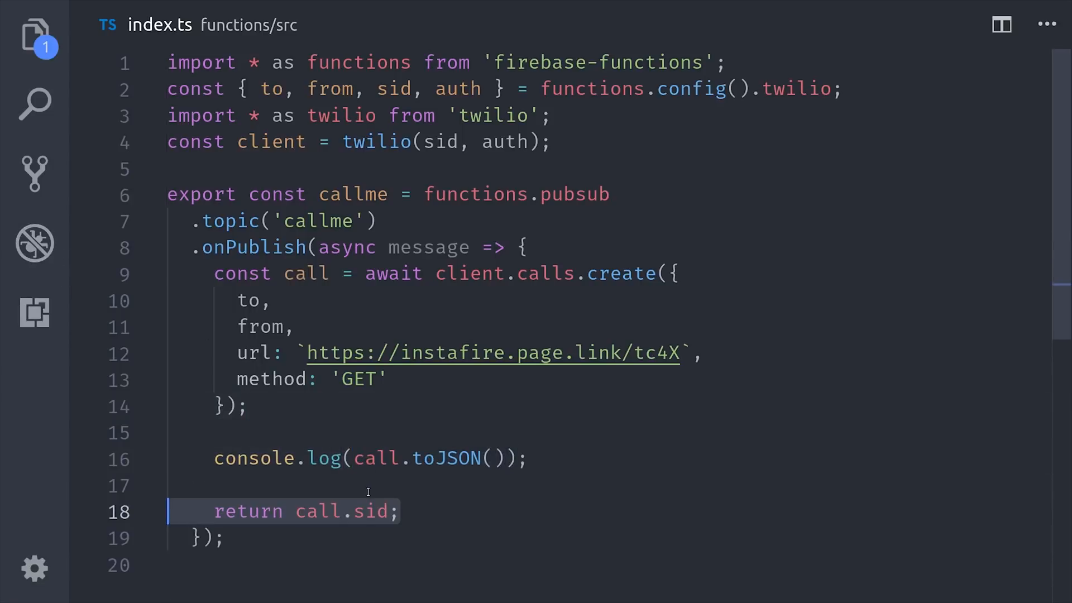
mouse_move(373, 511)
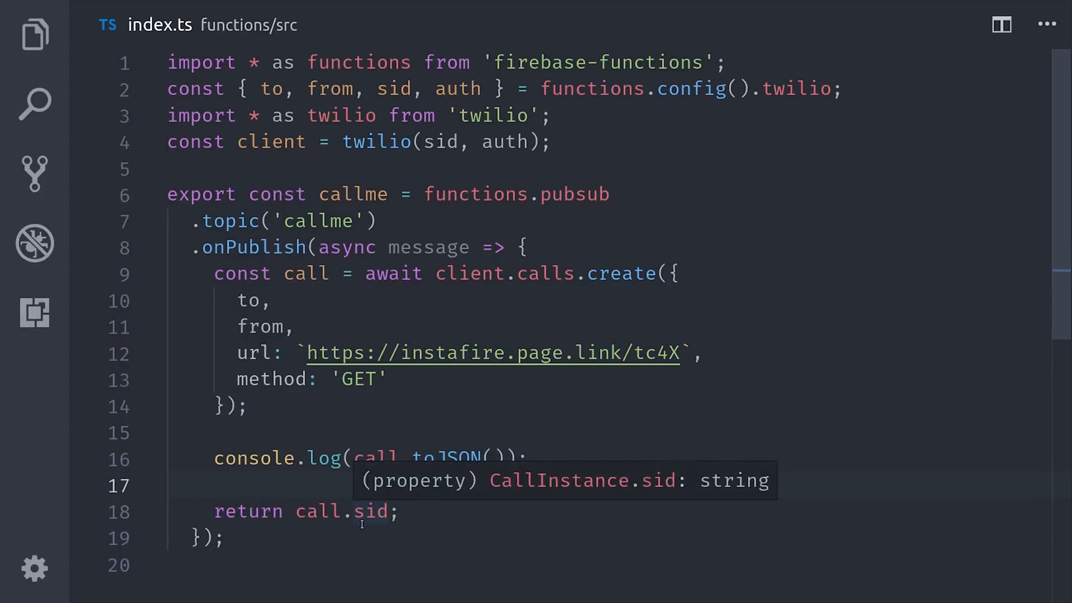
mouse_move(322, 303)
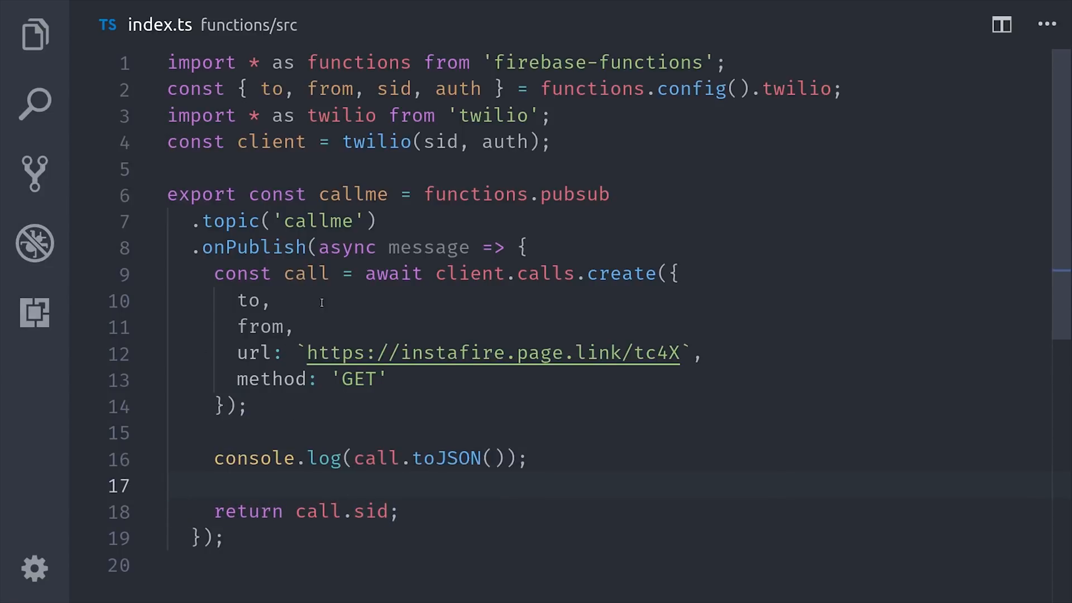
left_click(35, 35)
type("firebase deploy")
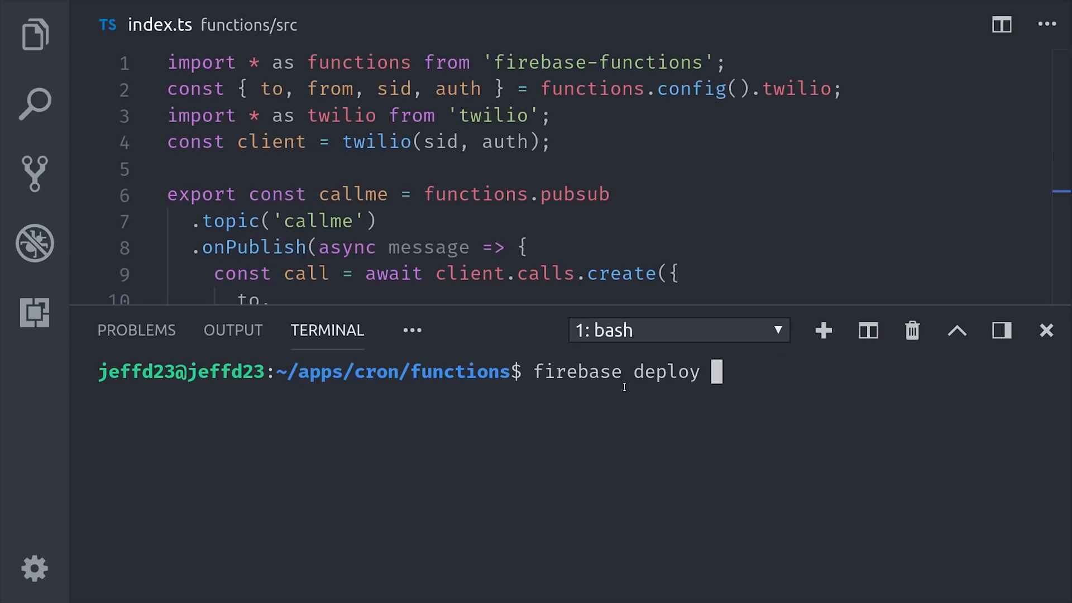
type("--only functi")
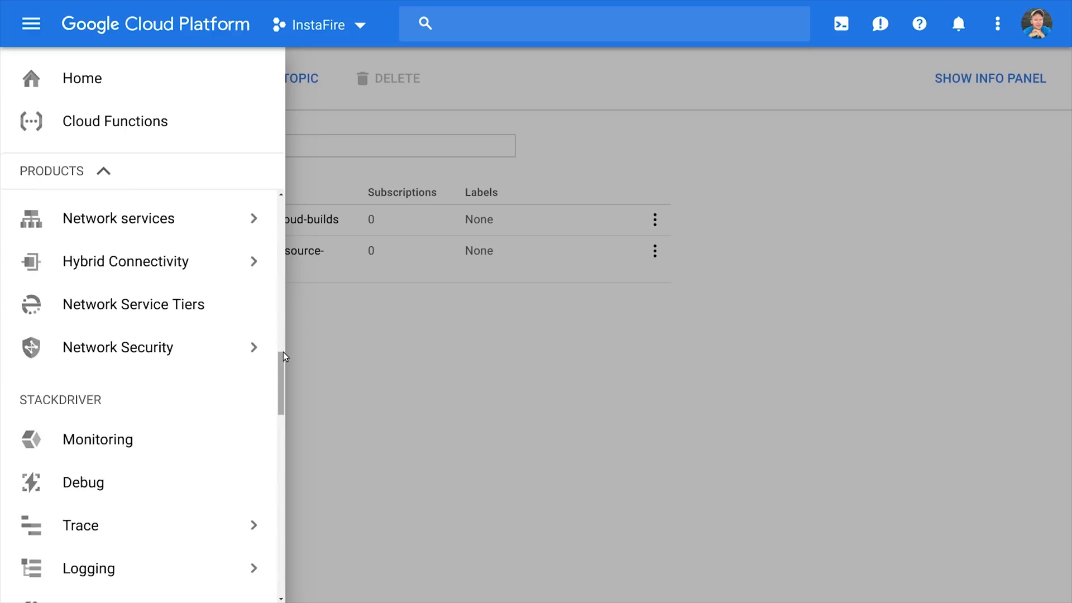
- Create the Pub/Sub topic call-my-phone and begin publishing a hello message to it
scroll("up", 3)
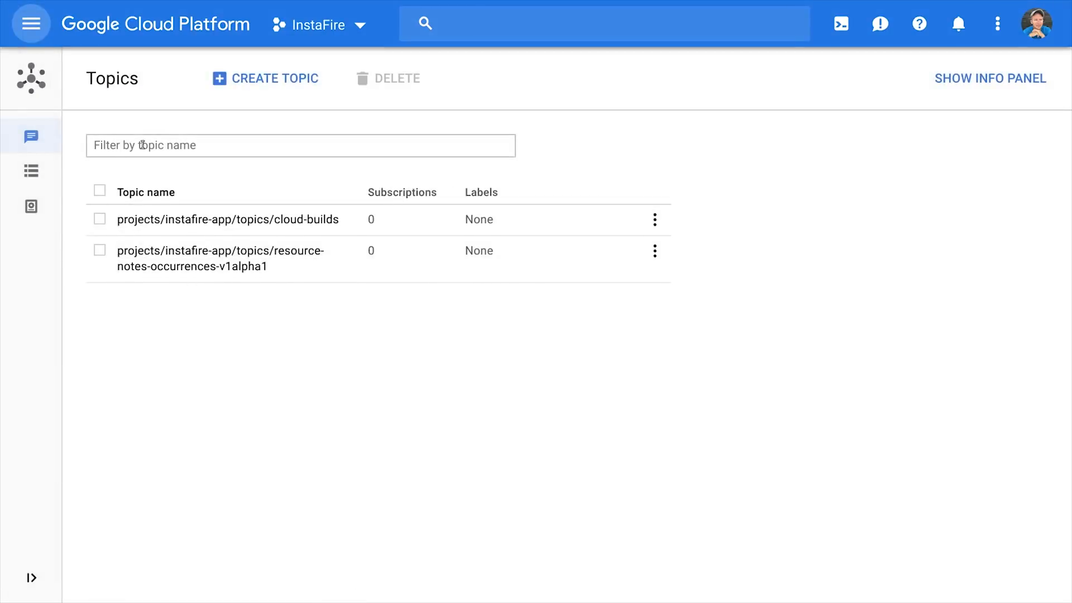
left_click(266, 78)
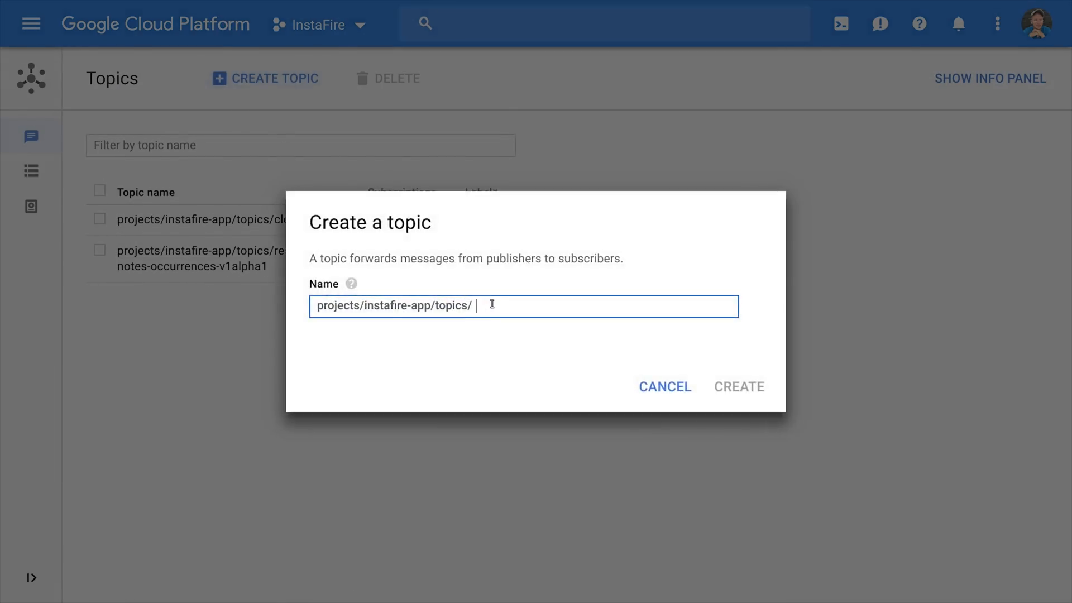
type("call-my-phone")
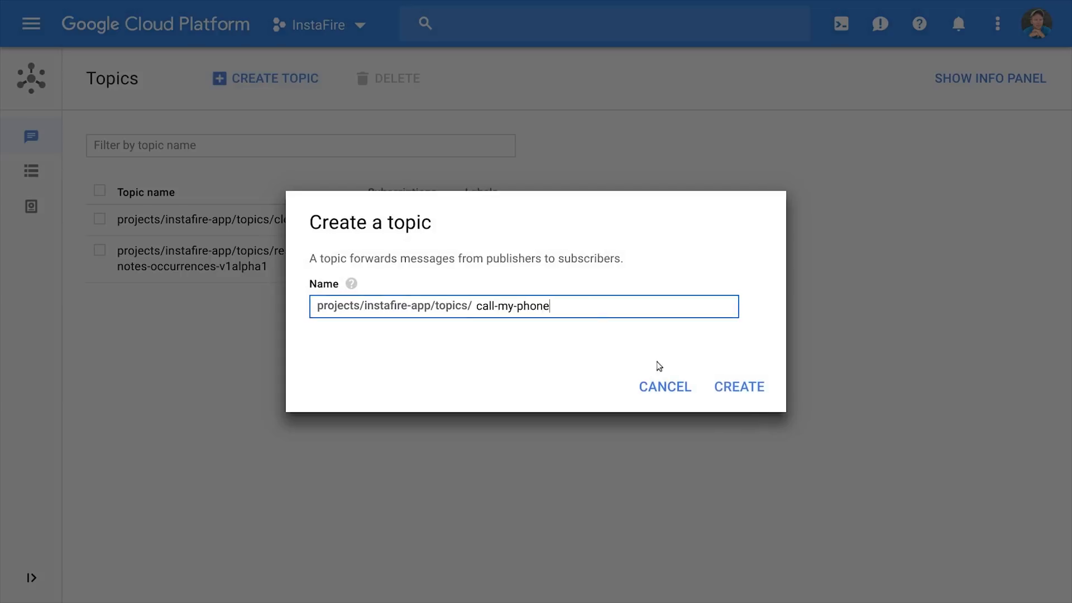
left_click(738, 386)
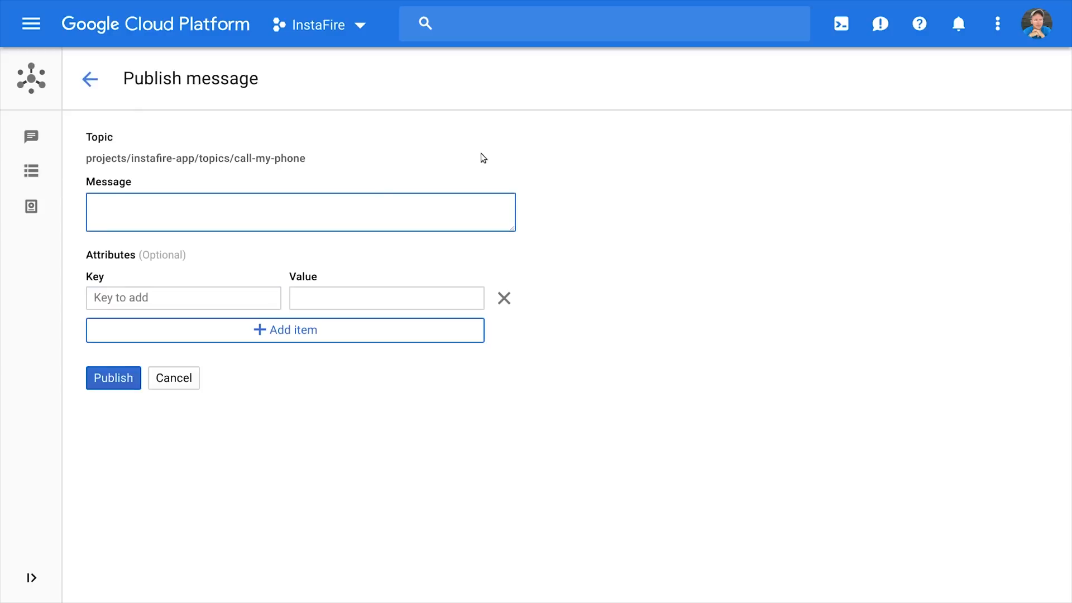
type("hello")
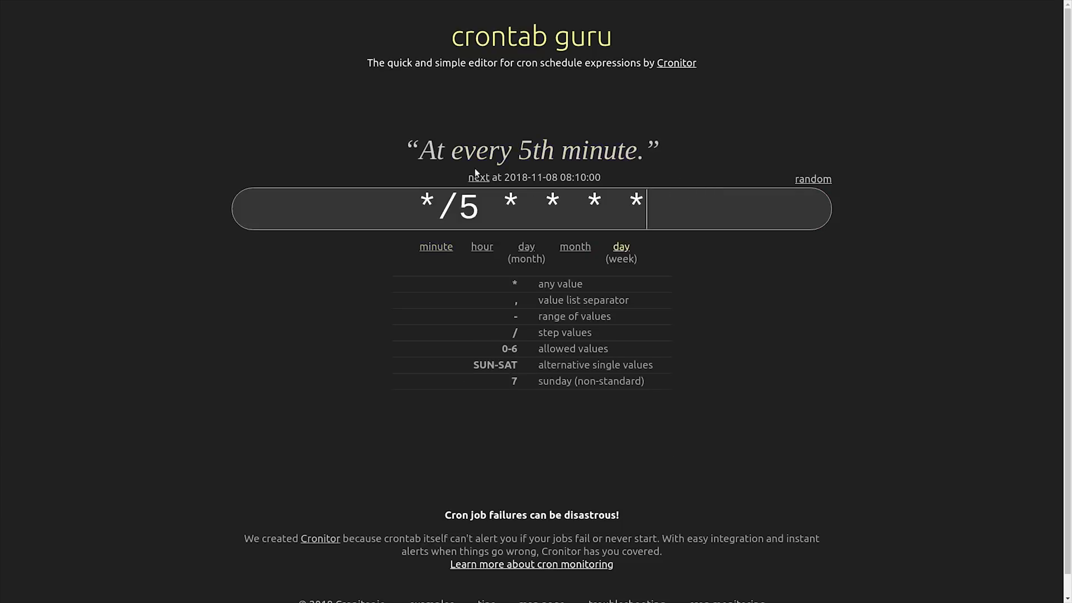
- Review the */5 * * * * every-5th-minute expression in crontab guru
left_click(448, 205)
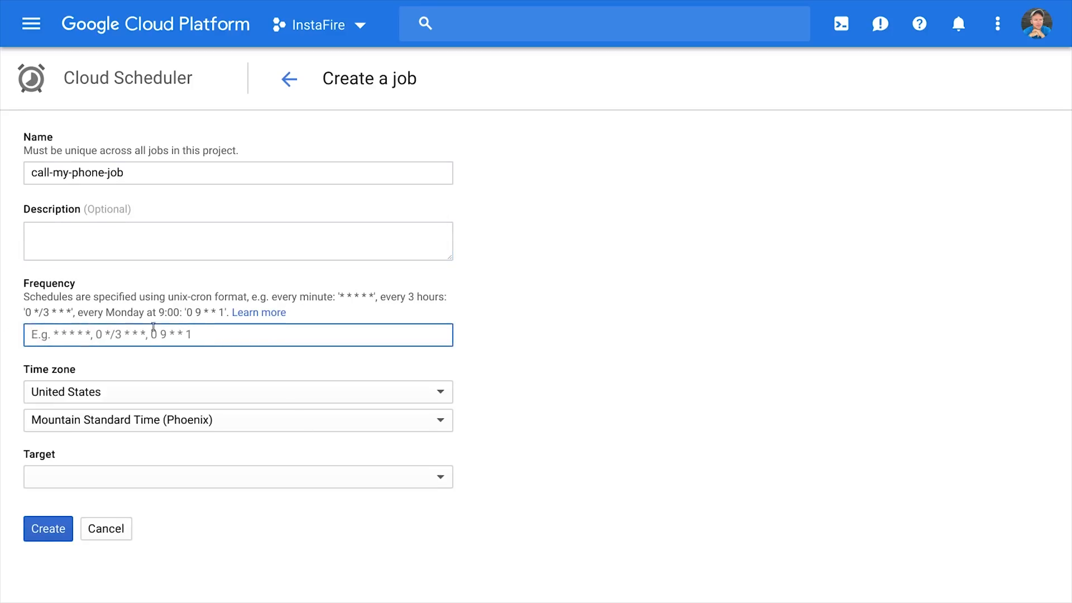
- Create call-my-phone-job with frequency */5 * * * * targeting Pub/Sub topic call-my-phone
type("*/5 * * * *")
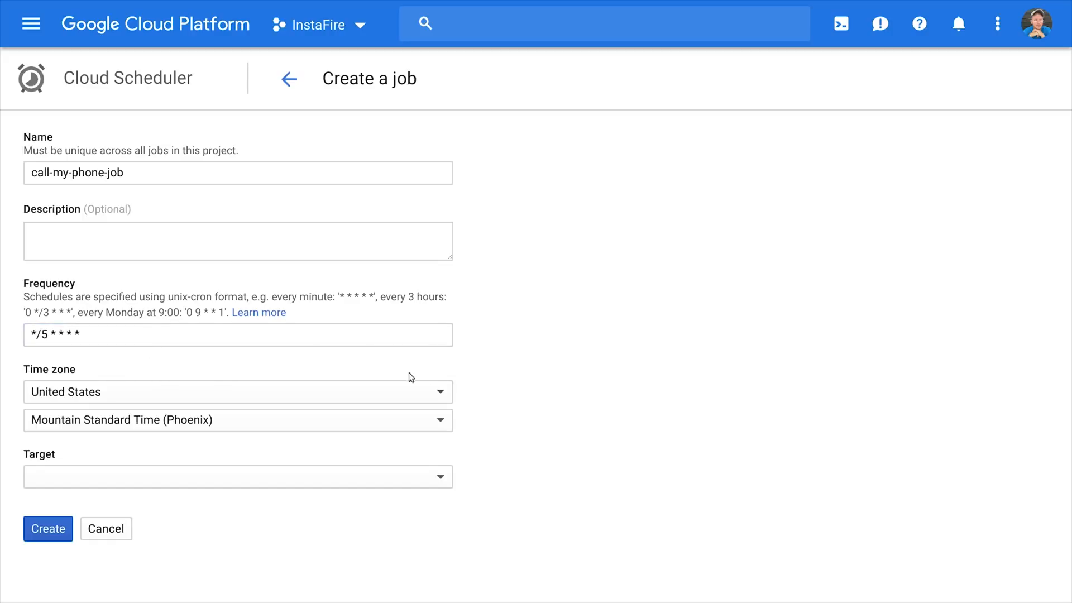
left_click(237, 477)
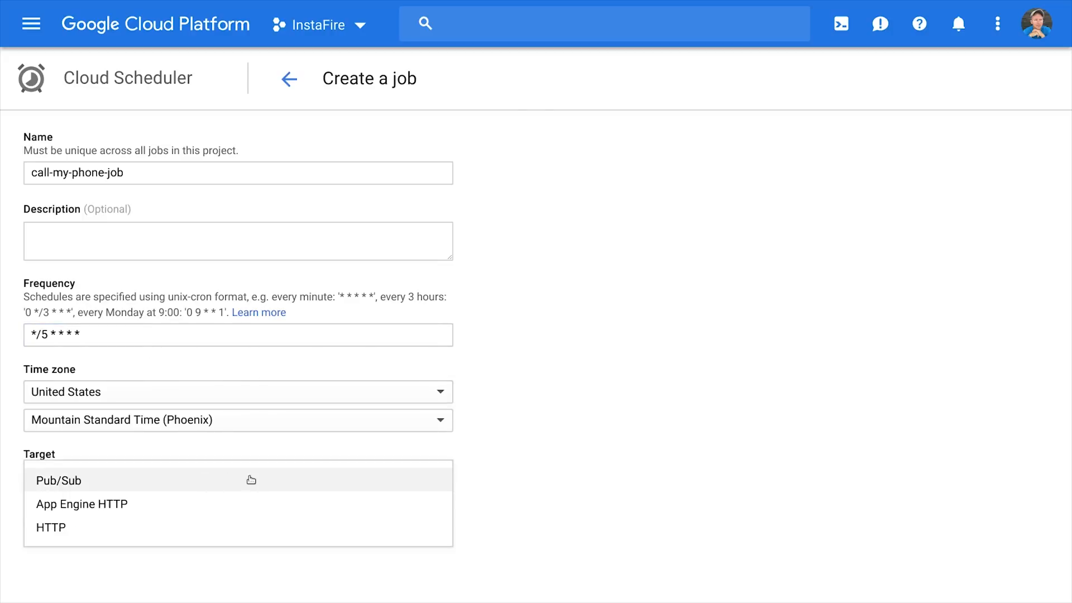
left_click(49, 527)
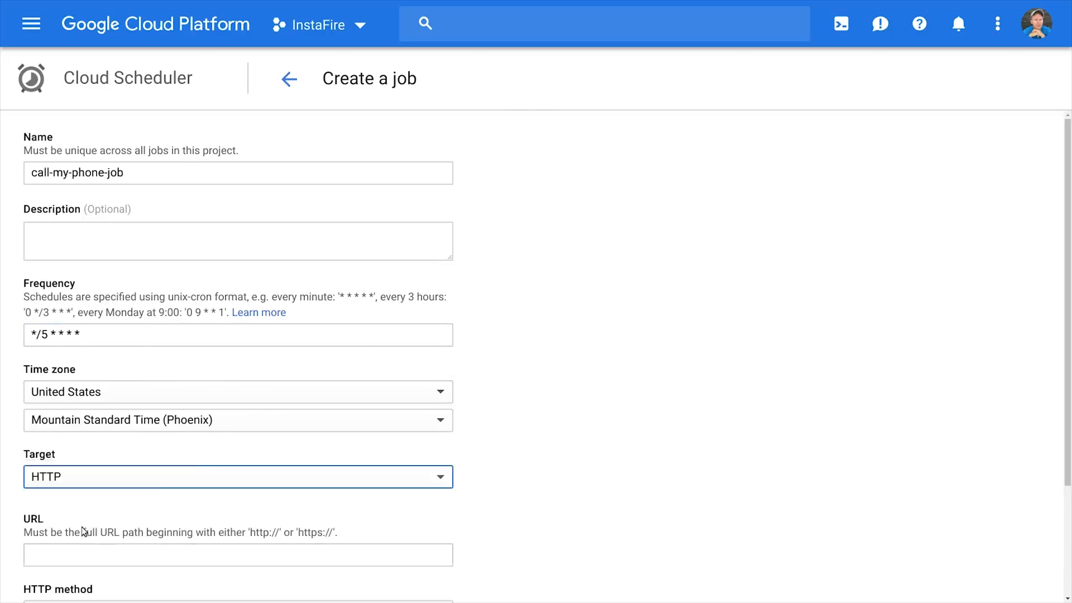
scroll("down", 3)
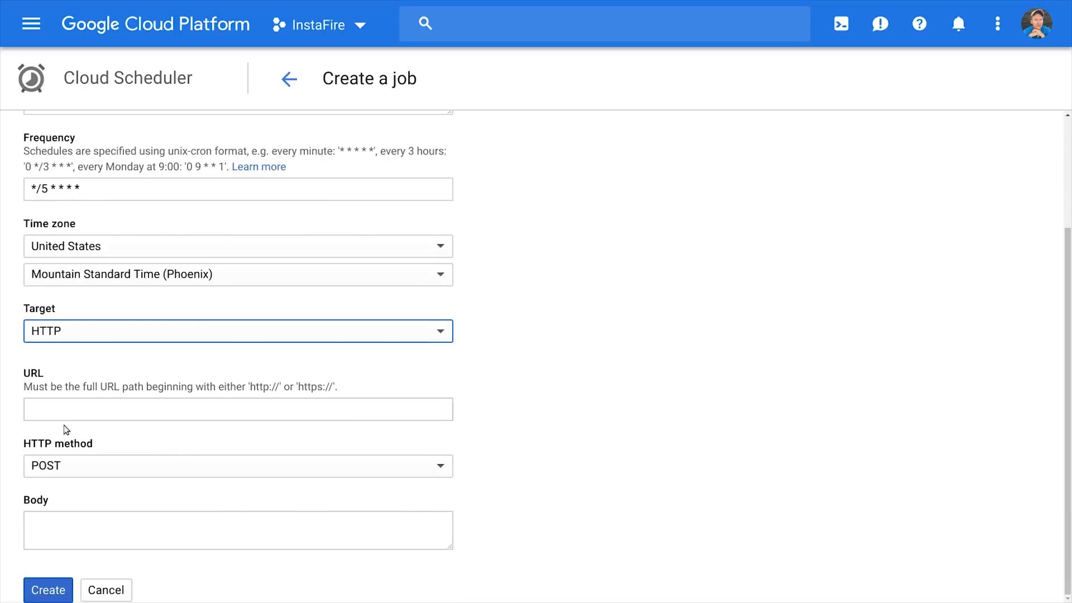
left_click(237, 330)
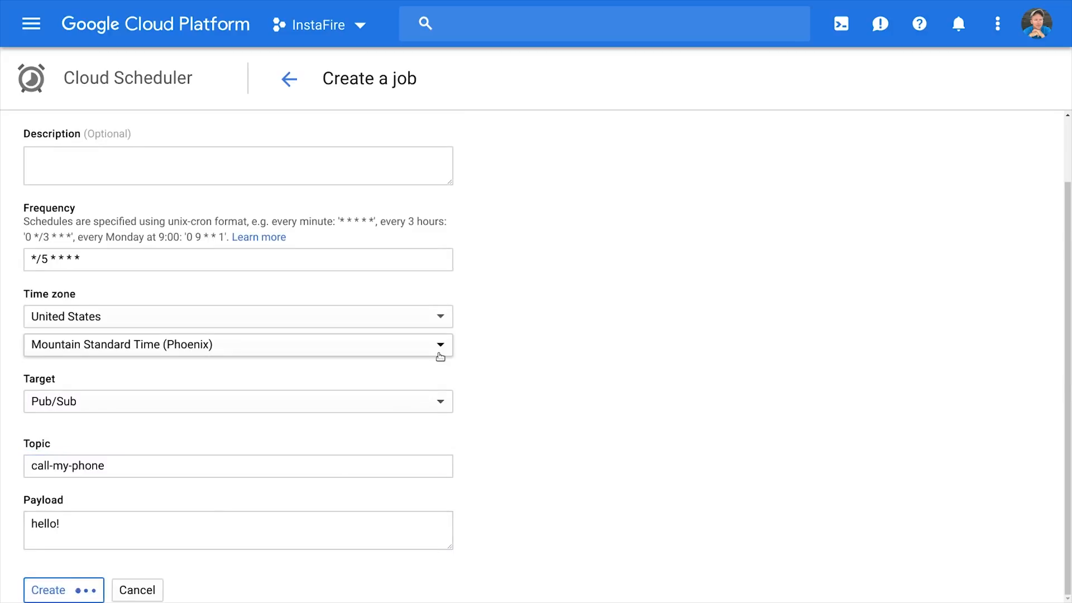
left_click(48, 590)
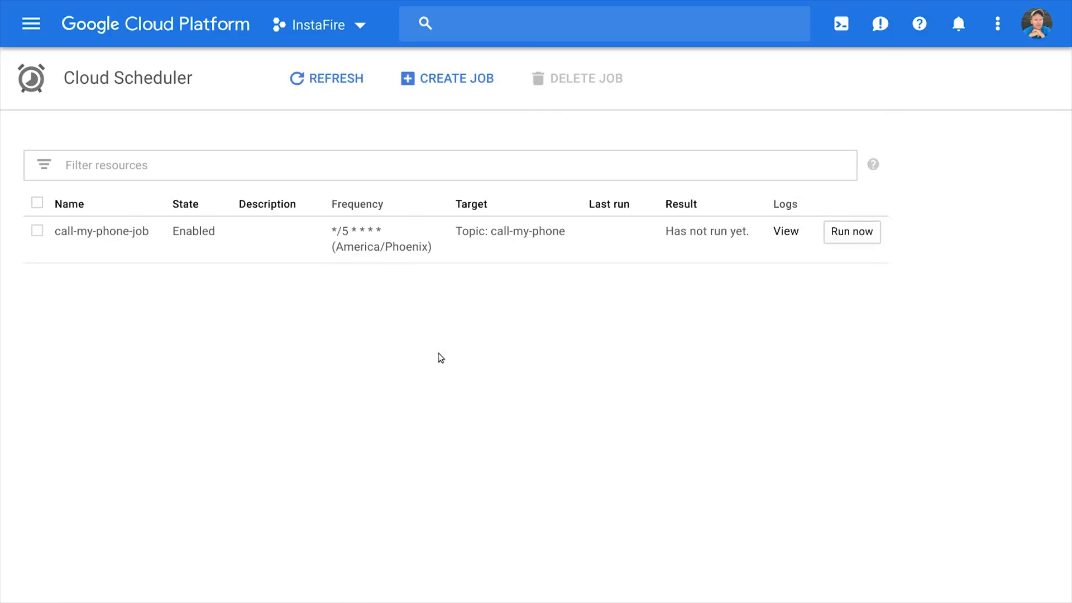
mouse_move(589, 134)
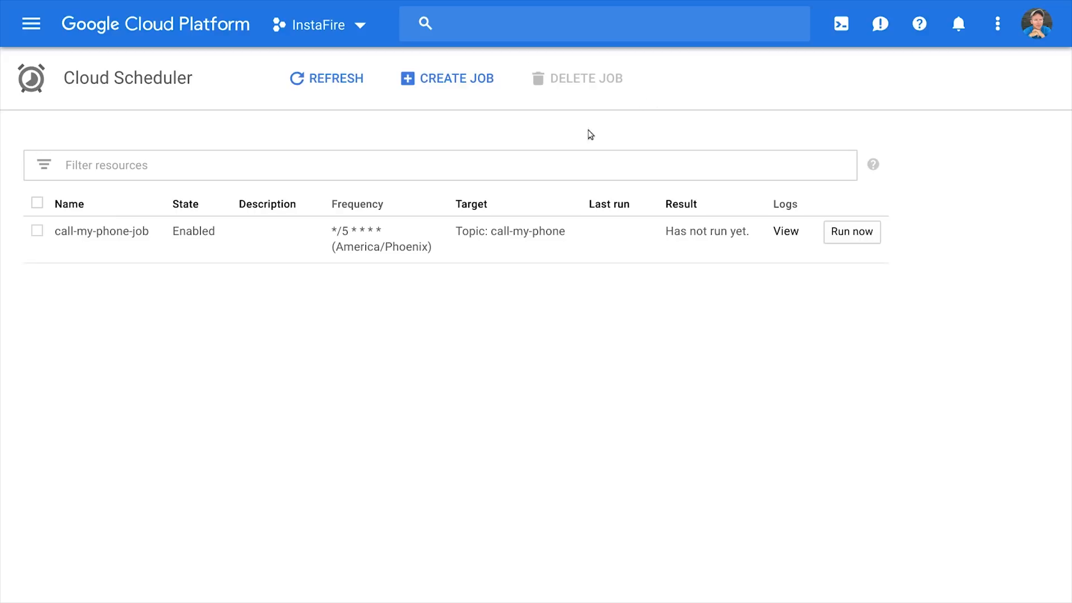
mouse_move(789, 242)
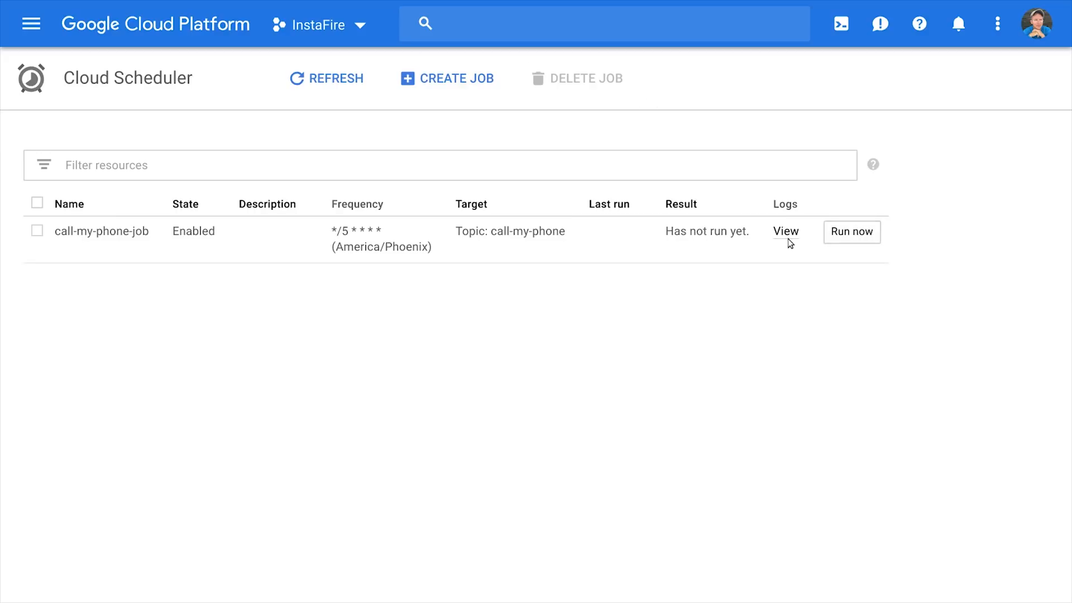
mouse_move(386, 316)
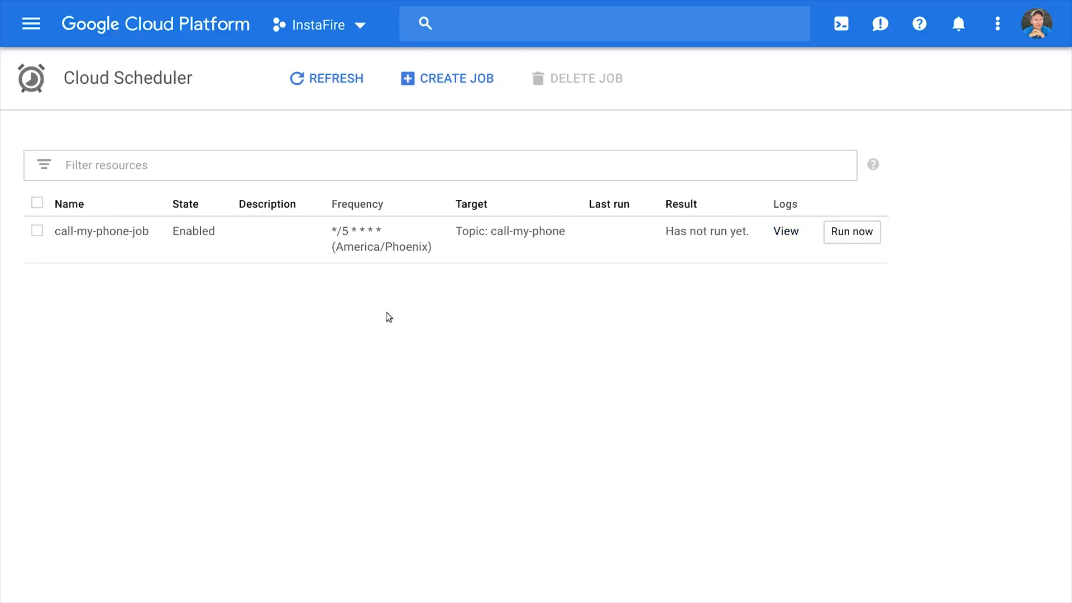
- View the call-my-phone-job logs showing runs at 08:15, 08:20 and 08:25
left_click(785, 231)
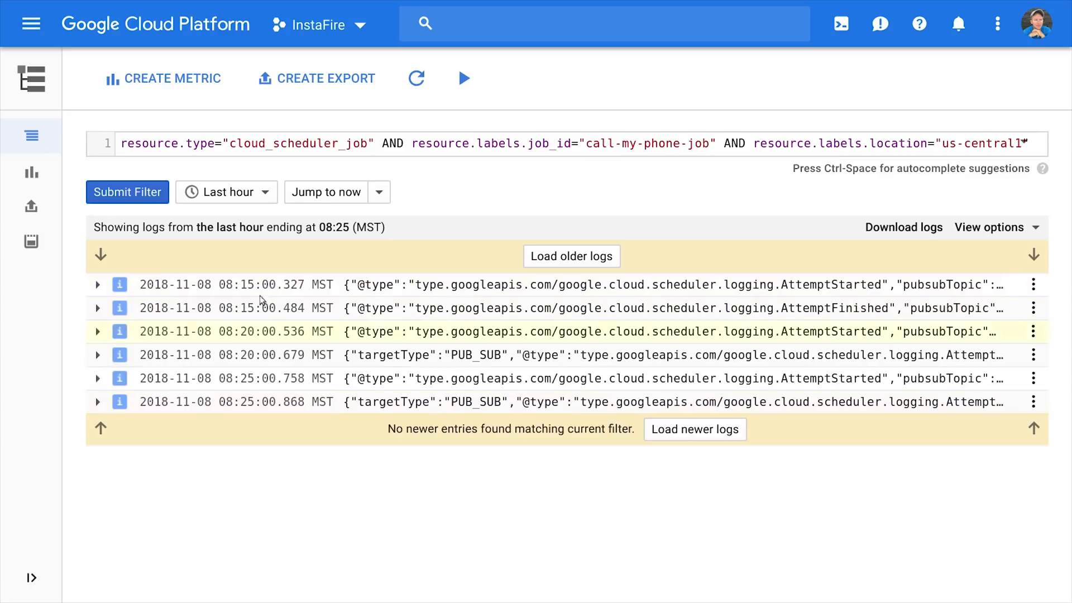
mouse_move(257, 342)
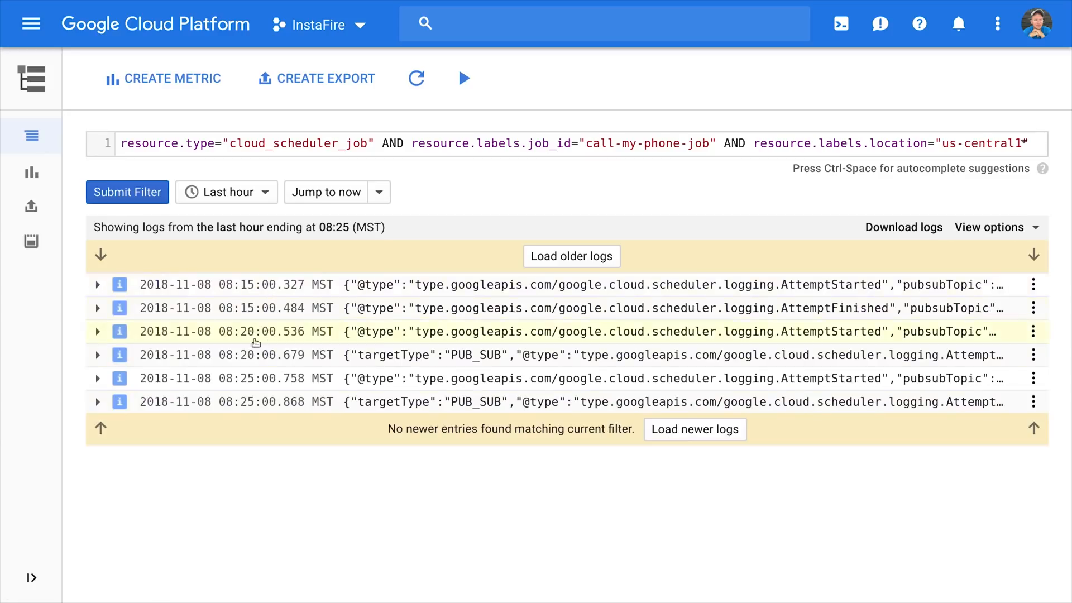
mouse_move(383, 489)
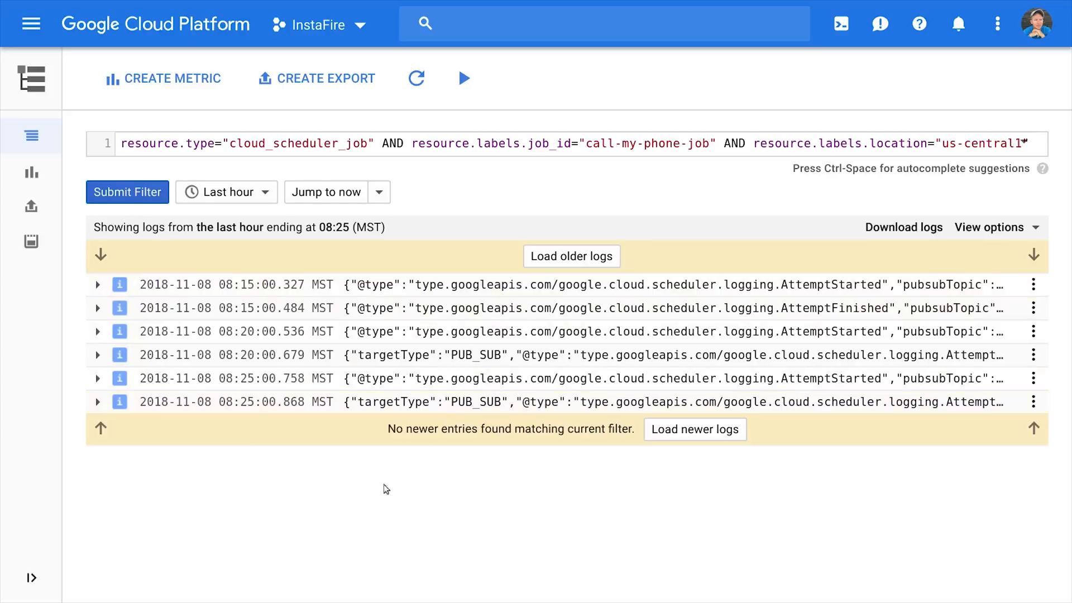
mouse_move(78, 164)
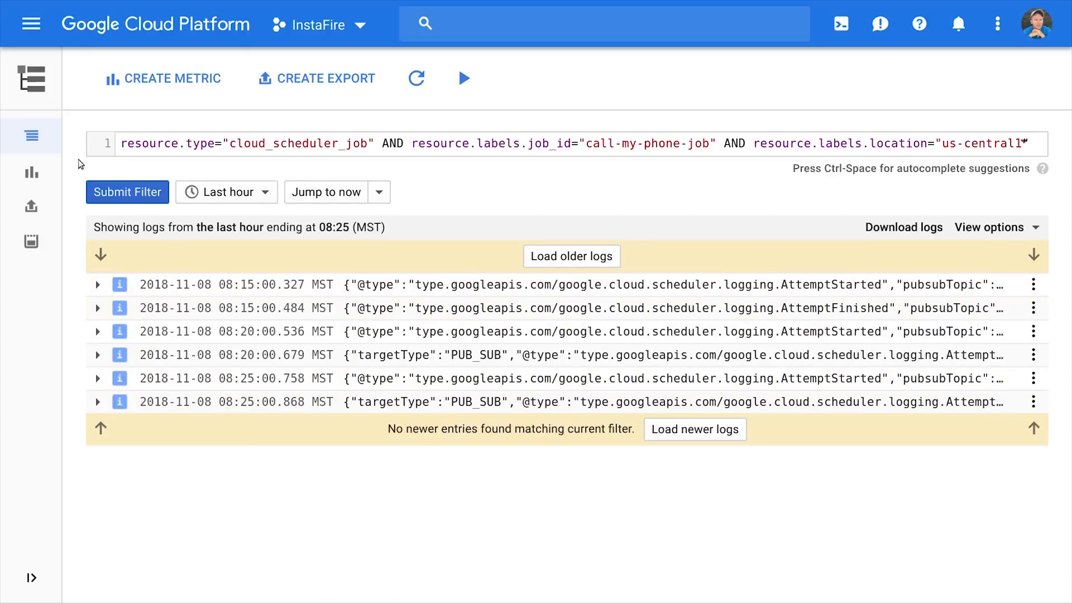
left_click(31, 23)
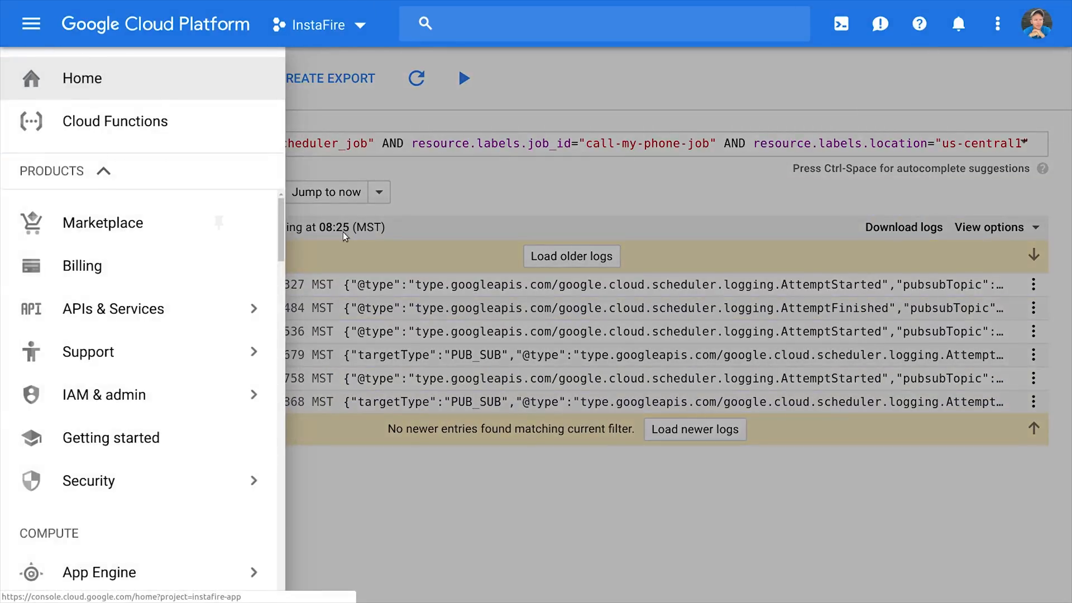